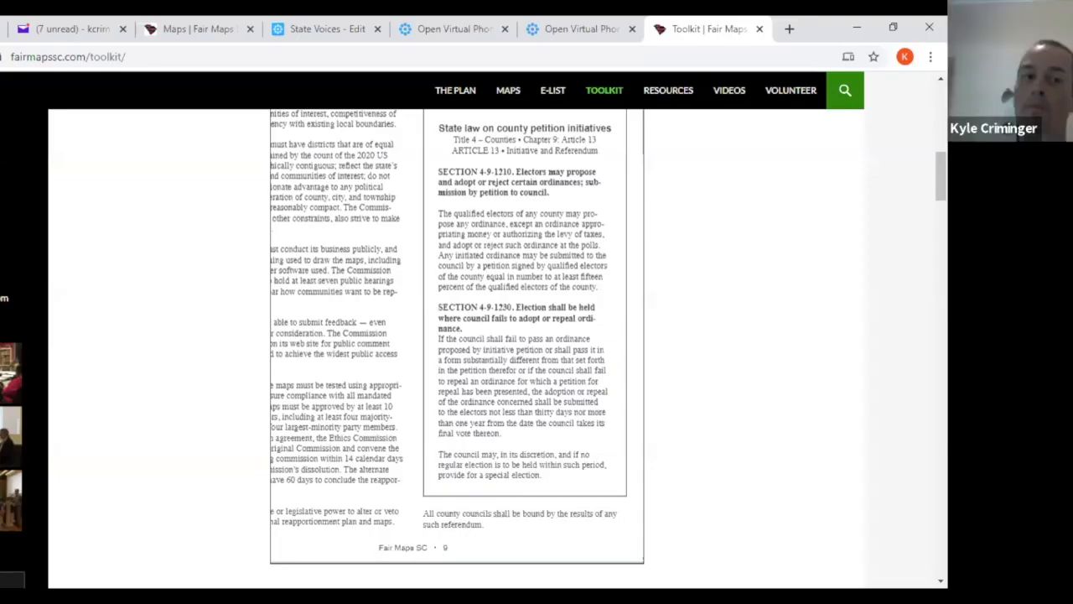
pyautogui.moveTo(671, 268)
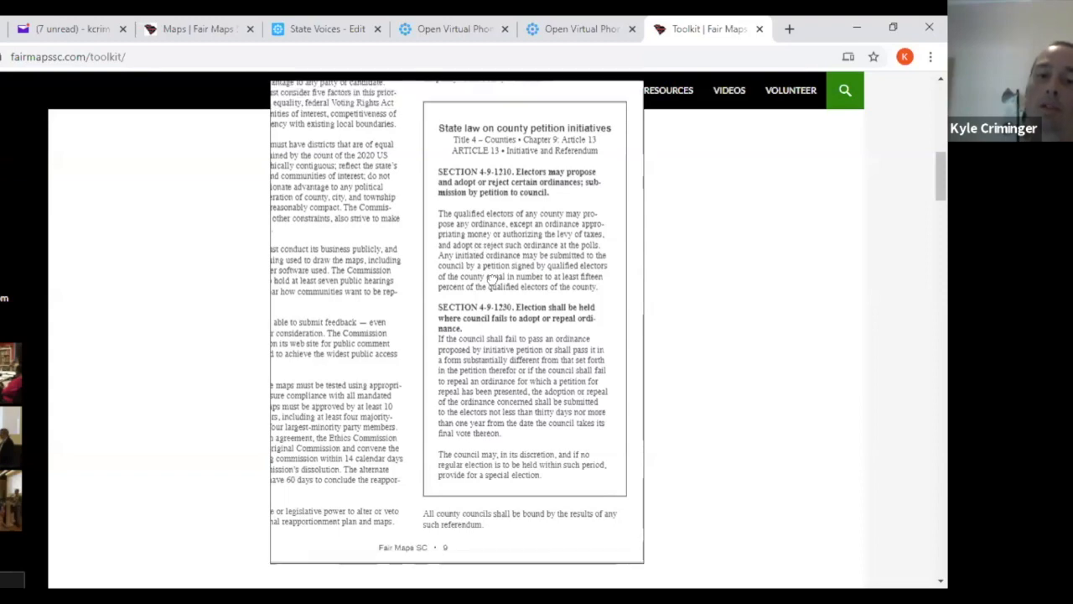
# Scroll the county data sheet to the row with the highlighted 65 figure
pyautogui.scroll(3)
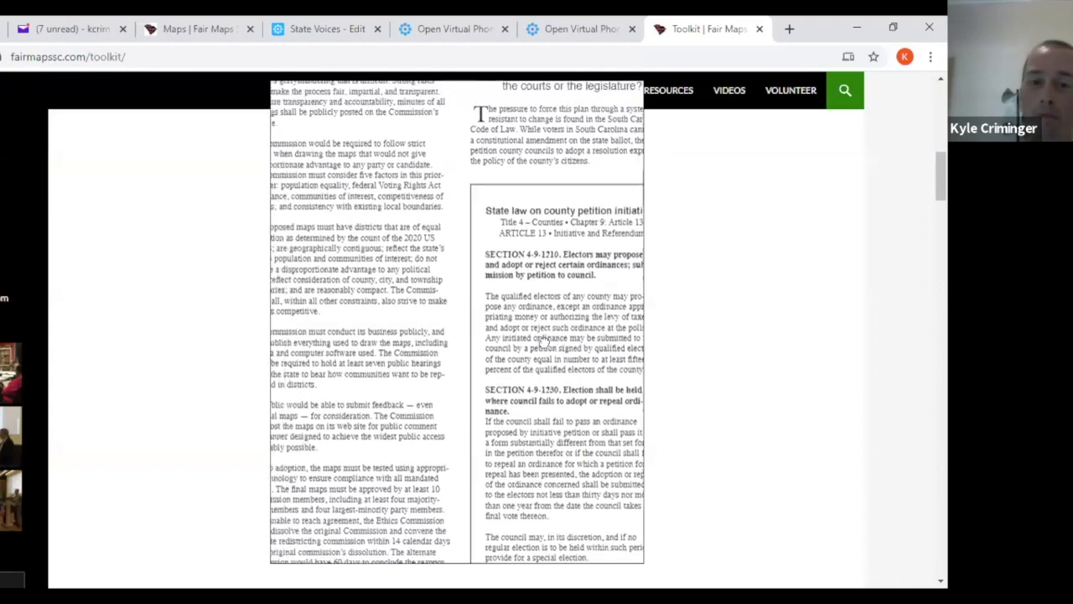
pyautogui.scroll(3)
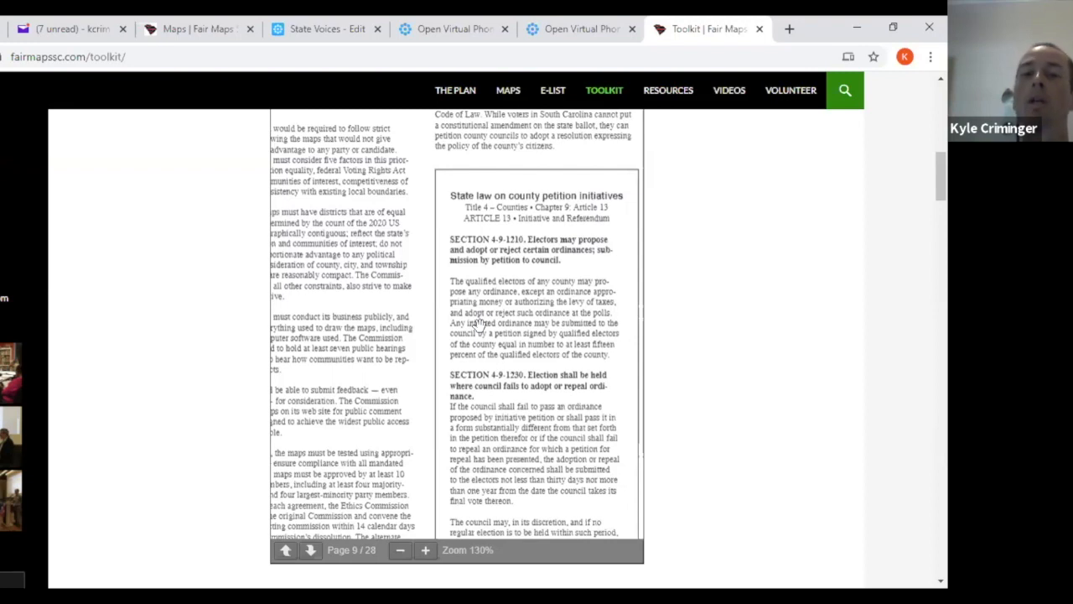
pyautogui.moveTo(479, 322)
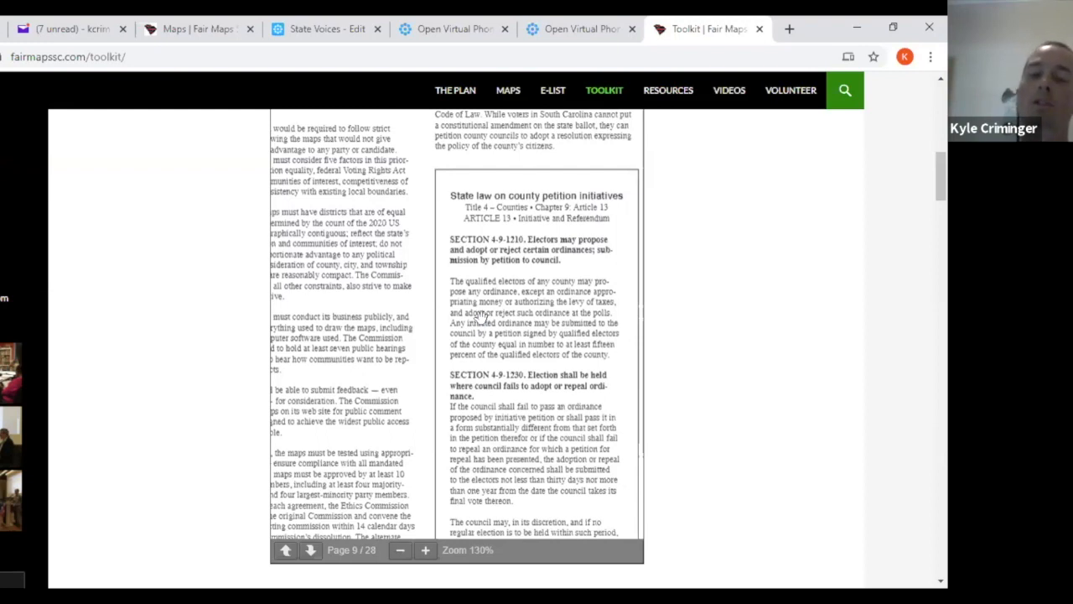
pyautogui.scroll(-3)
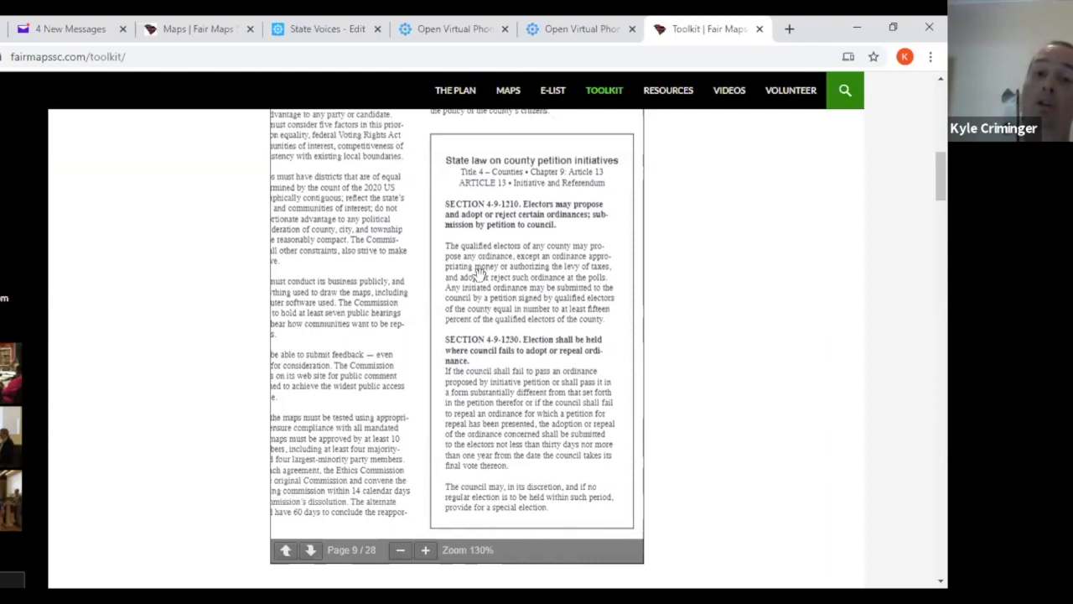
pyautogui.moveTo(483, 282)
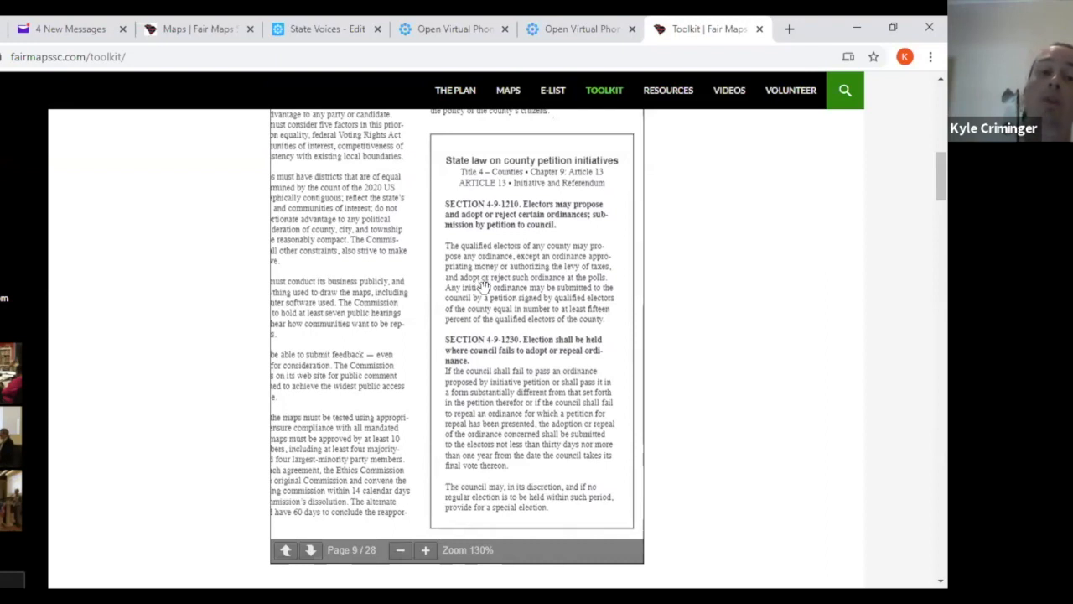
pyautogui.moveTo(488, 288)
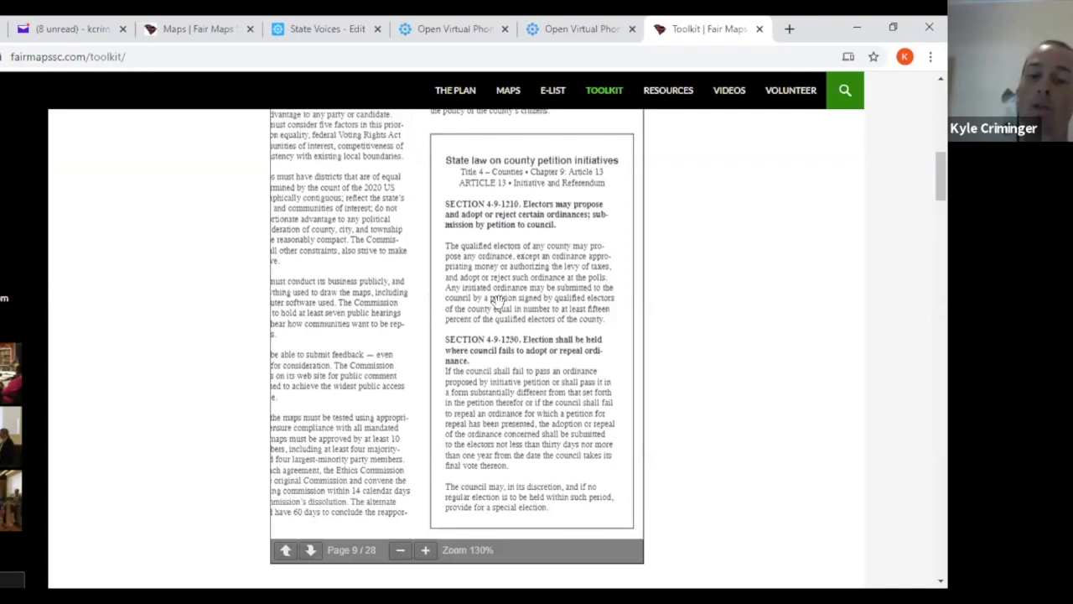
pyautogui.moveTo(500, 295)
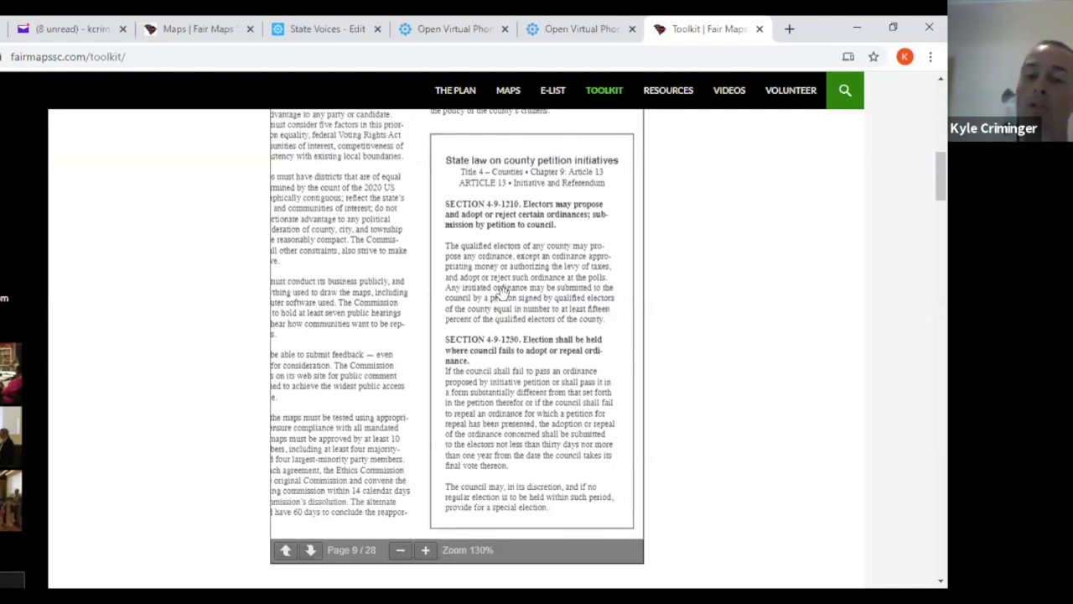
pyautogui.moveTo(493, 275)
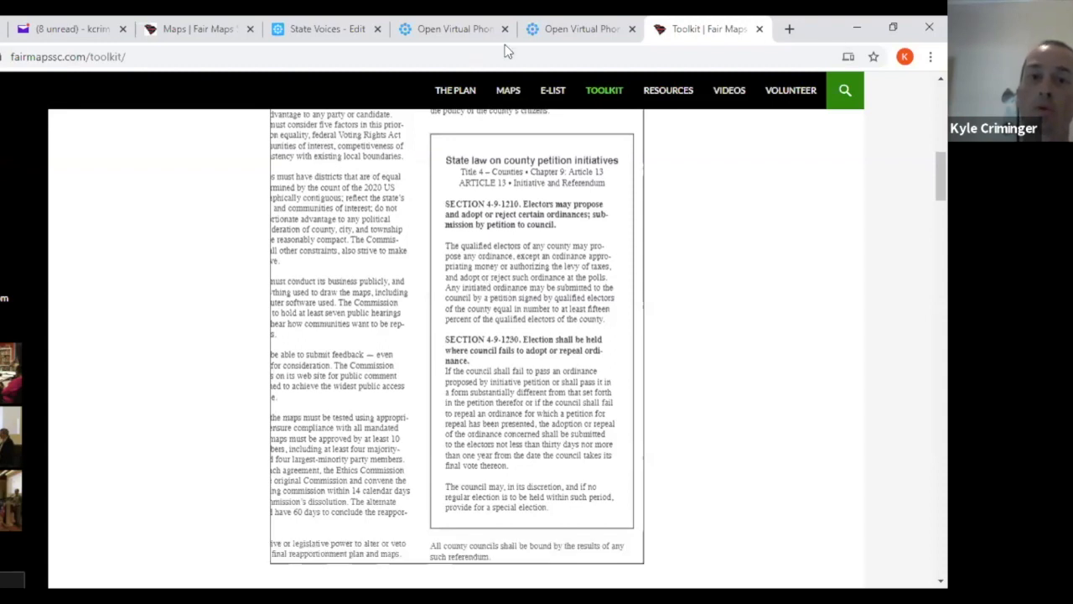
pyautogui.moveTo(487, 269)
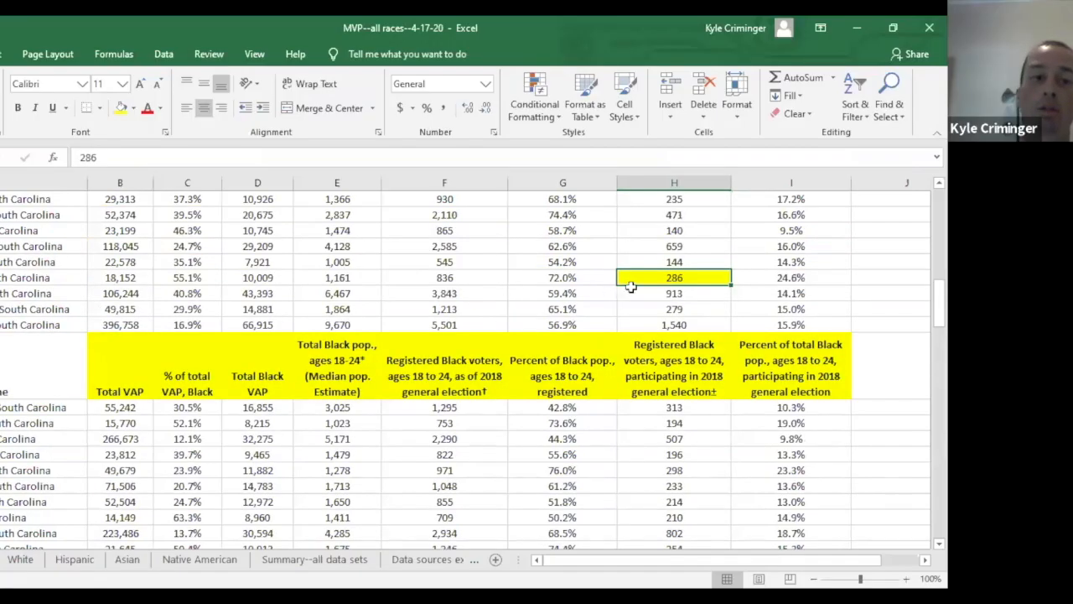
pyautogui.moveTo(658, 279)
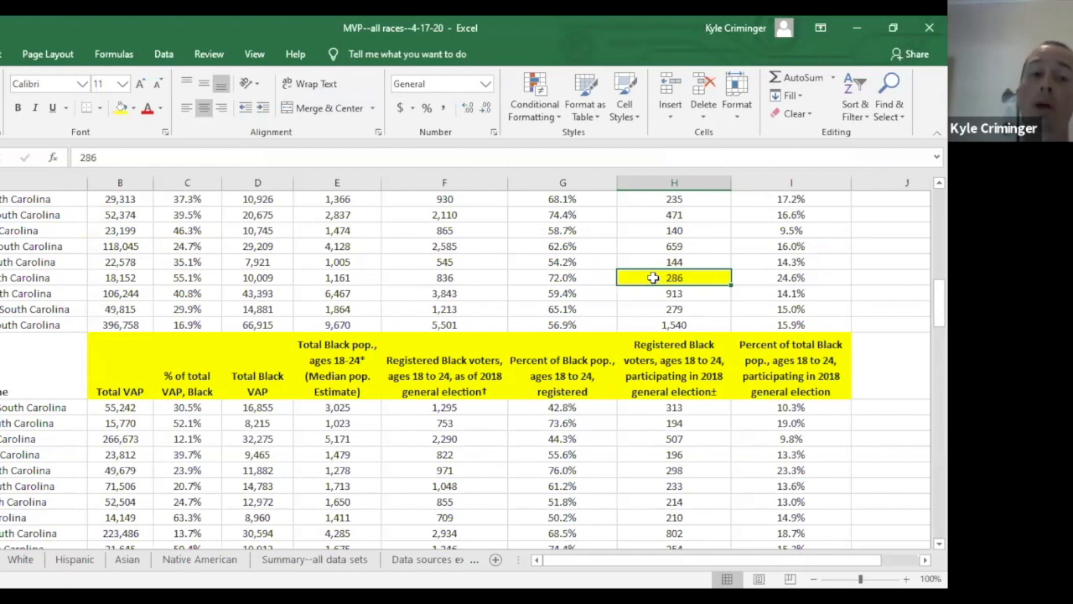
pyautogui.scroll(-3)
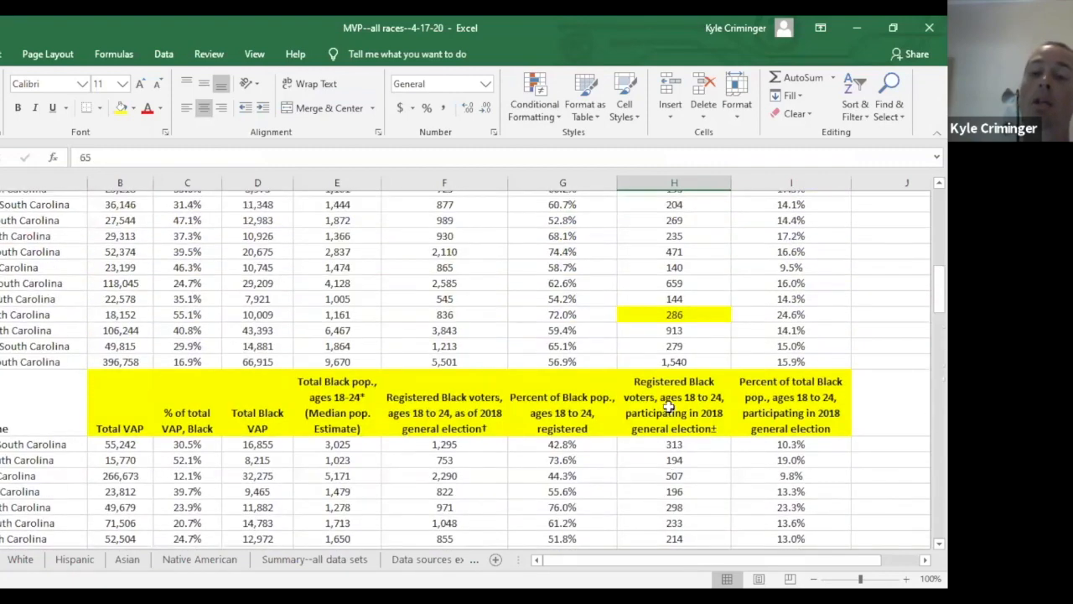
pyautogui.scroll(-3)
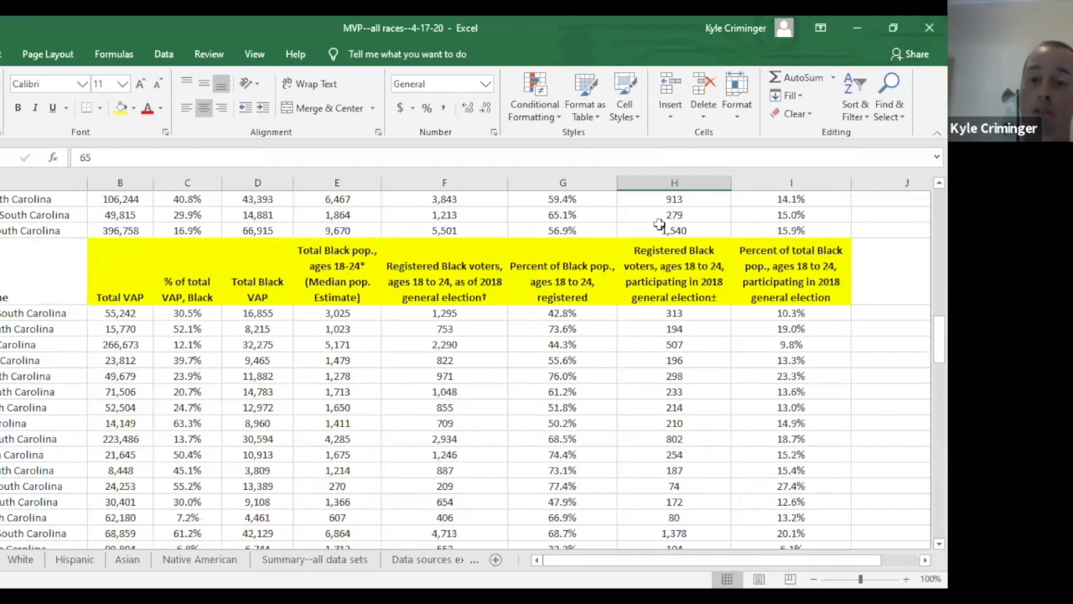
pyautogui.moveTo(674, 280)
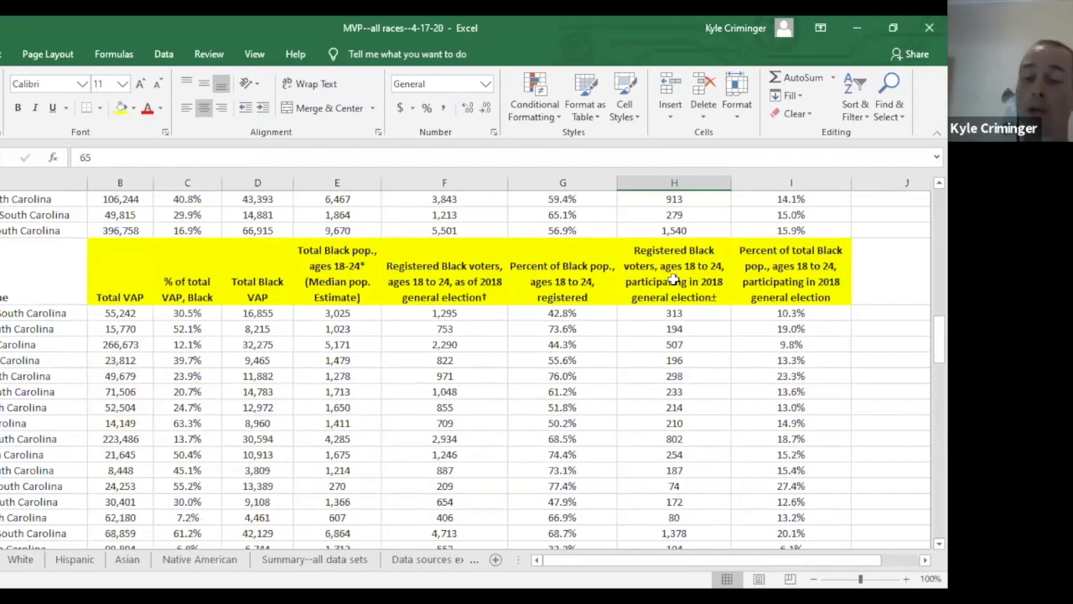
pyautogui.scroll(-3)
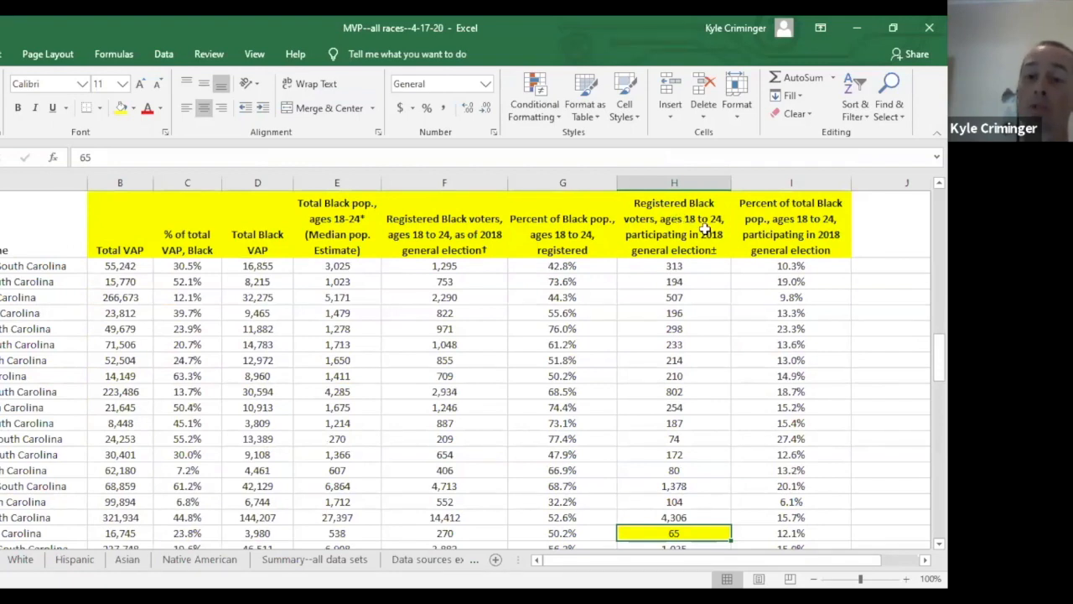
pyautogui.moveTo(691, 208)
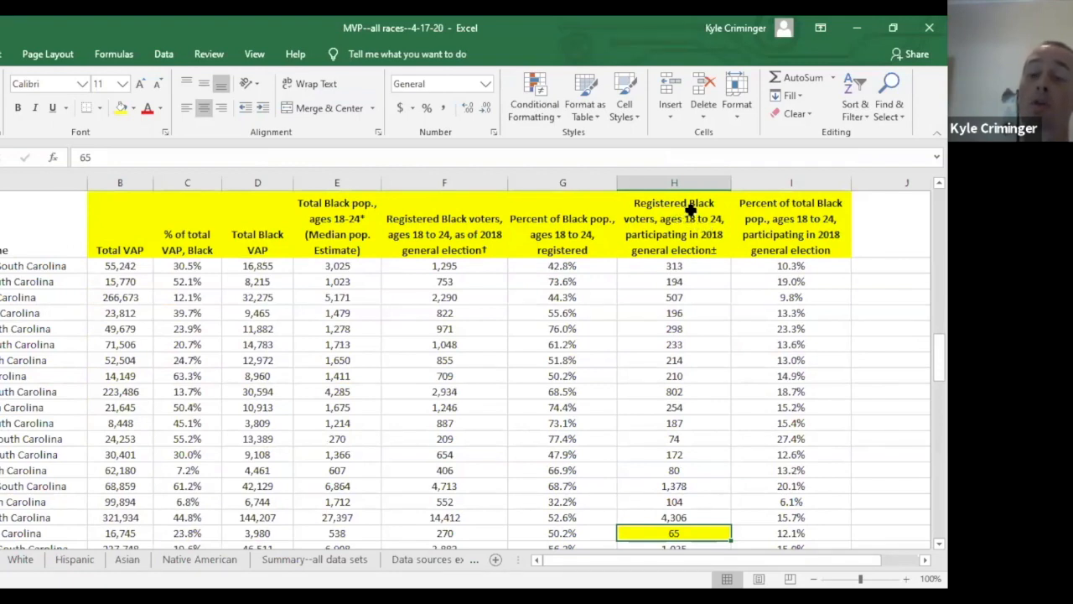
pyautogui.moveTo(695, 241)
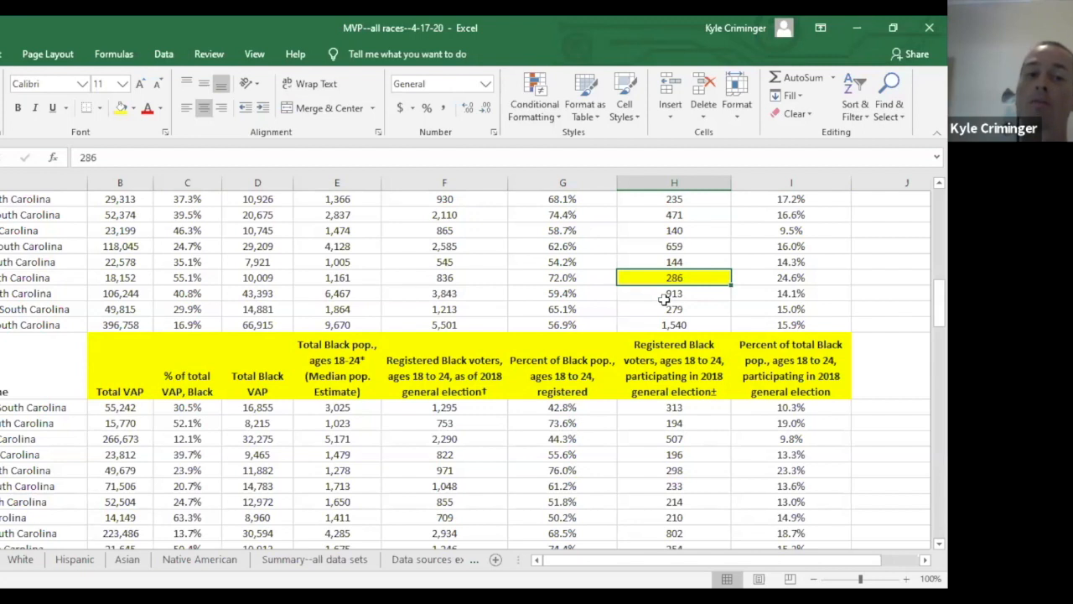
# Point out the 836 registered voters, 1,161 population, the 50.2% formula and the highlighted 65
pyautogui.click(444, 278)
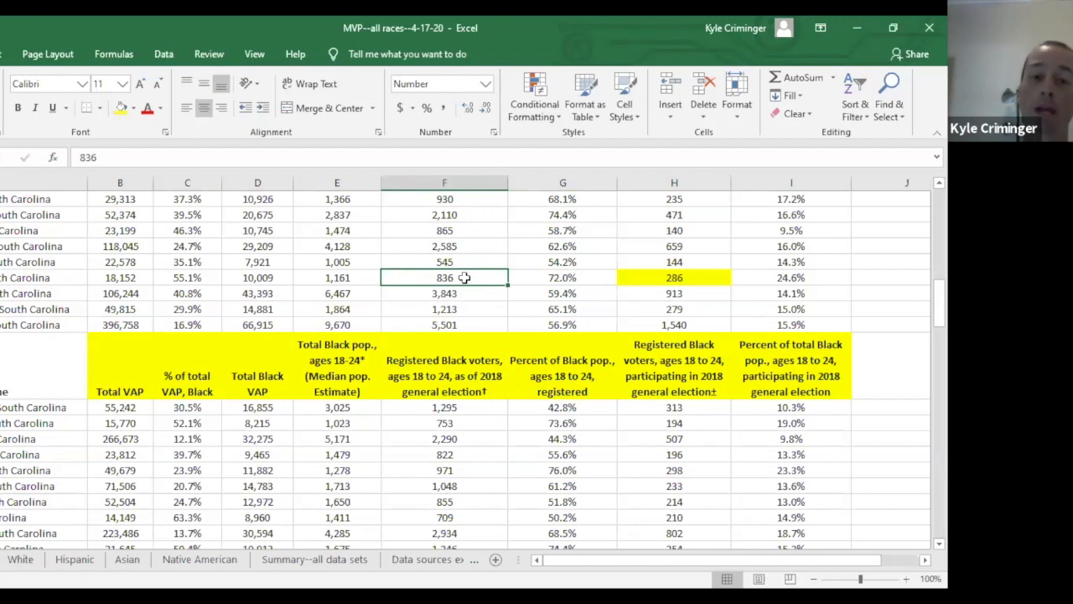
pyautogui.click(337, 279)
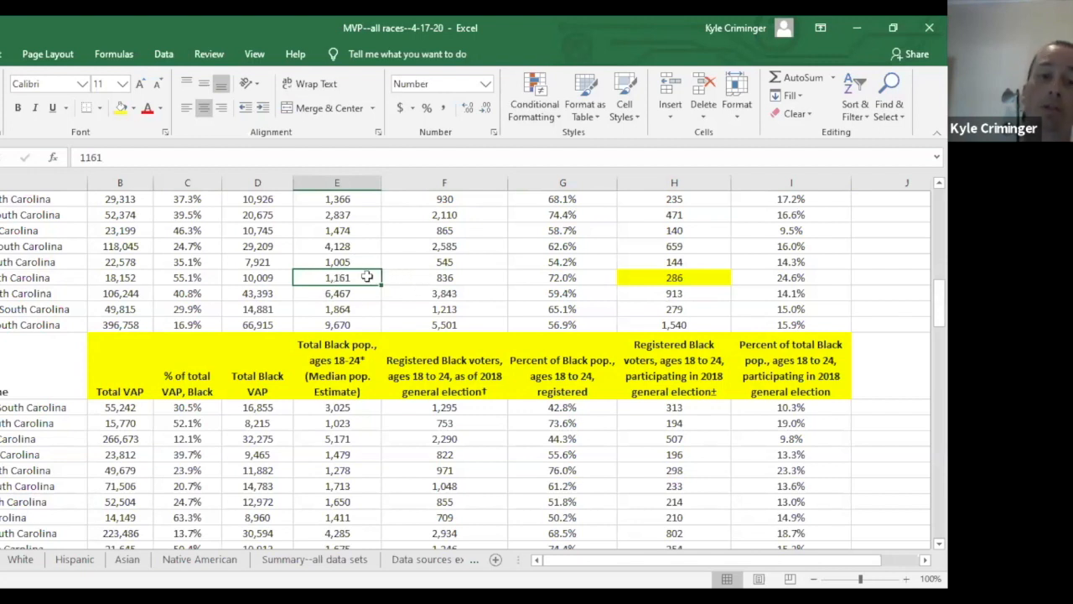
pyautogui.scroll(-3)
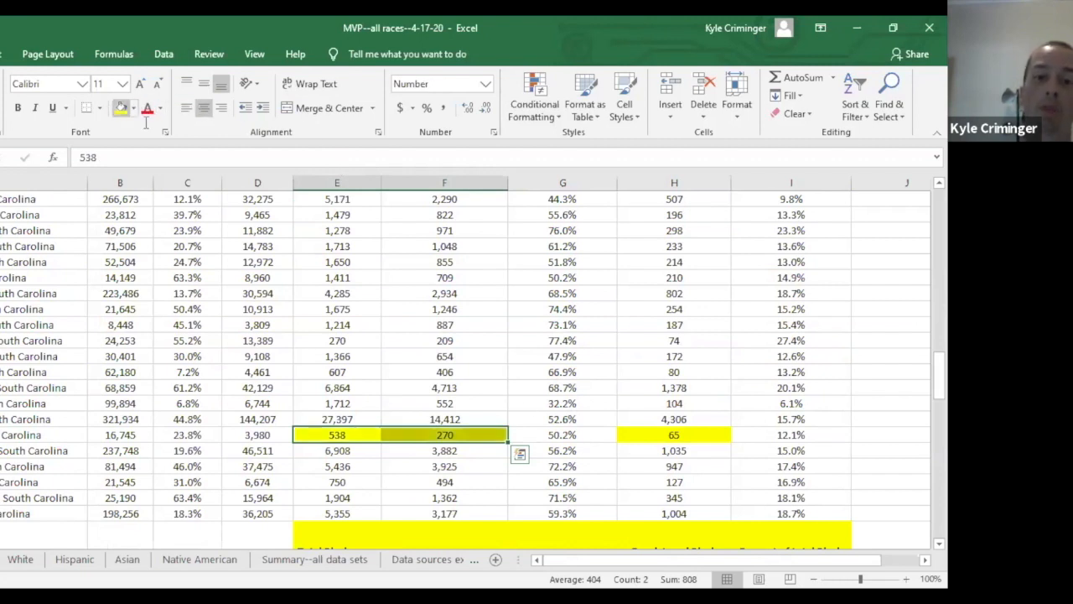
pyautogui.click(564, 434)
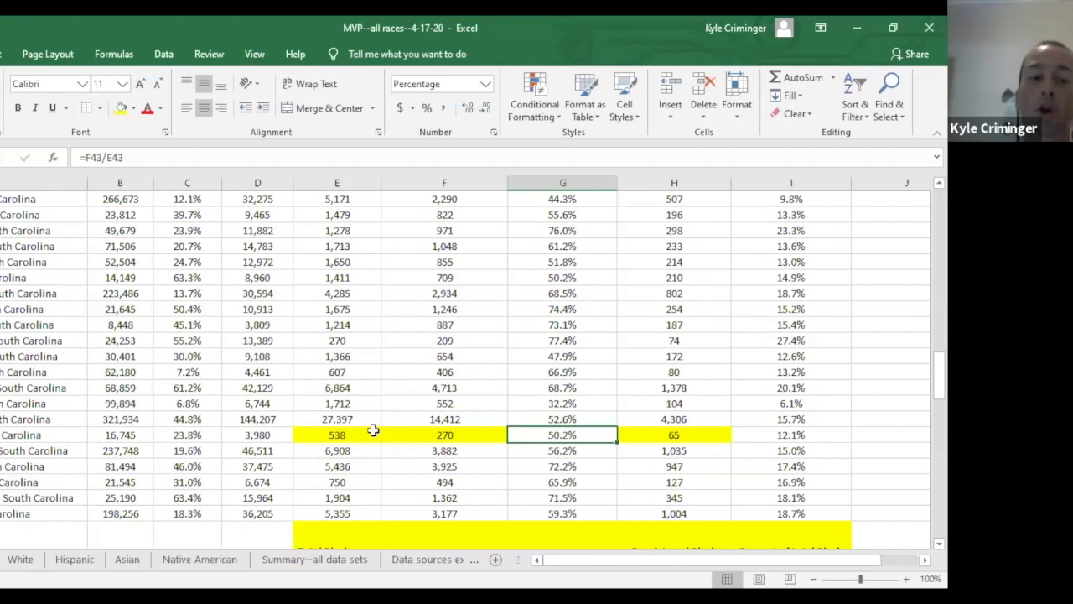
pyautogui.click(675, 435)
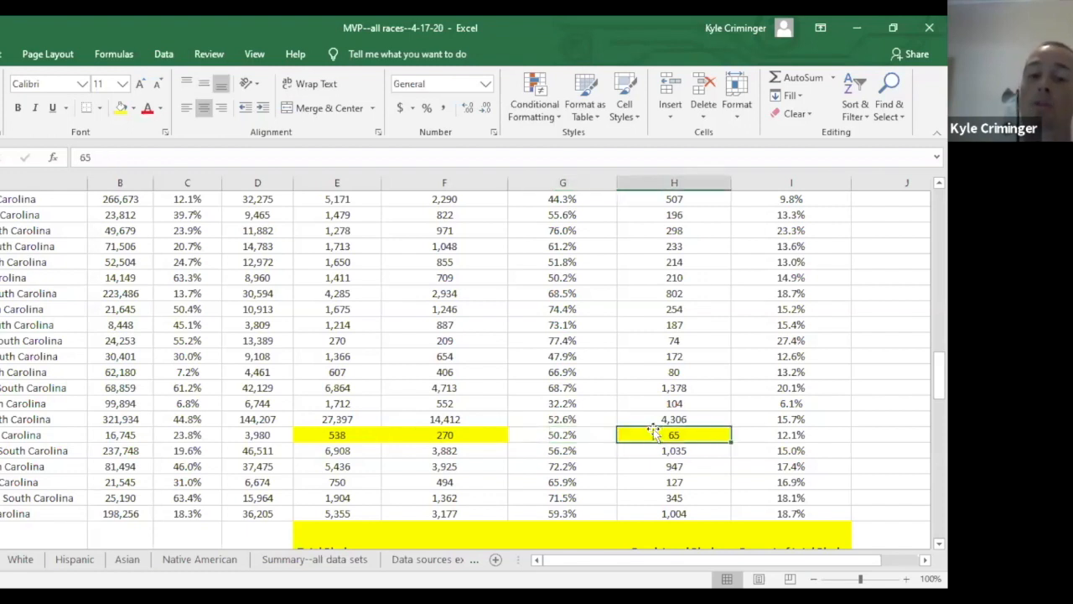
pyautogui.moveTo(356, 419)
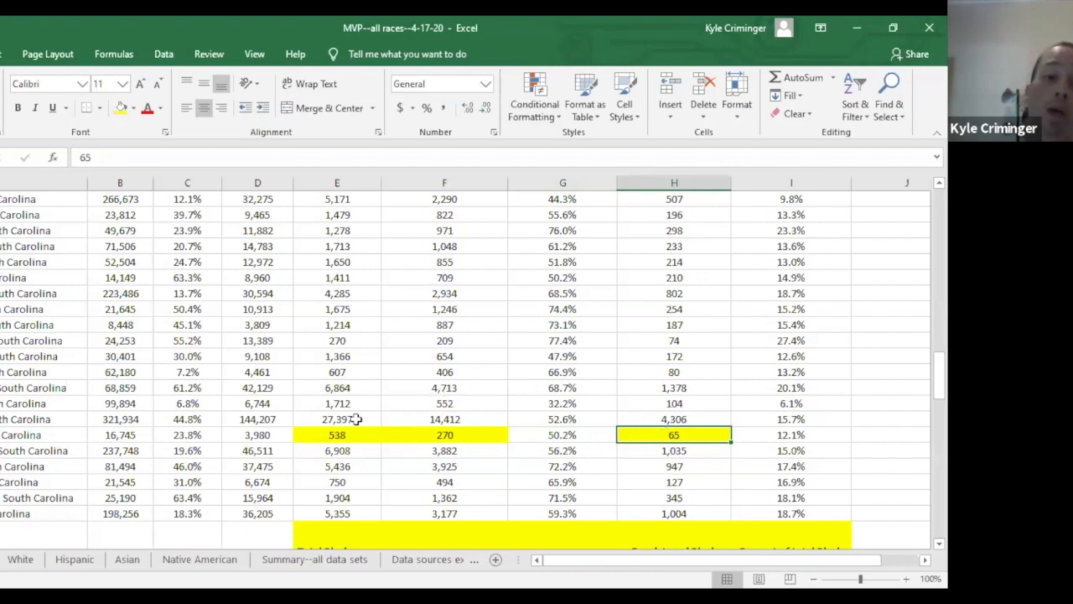
pyautogui.moveTo(353, 426)
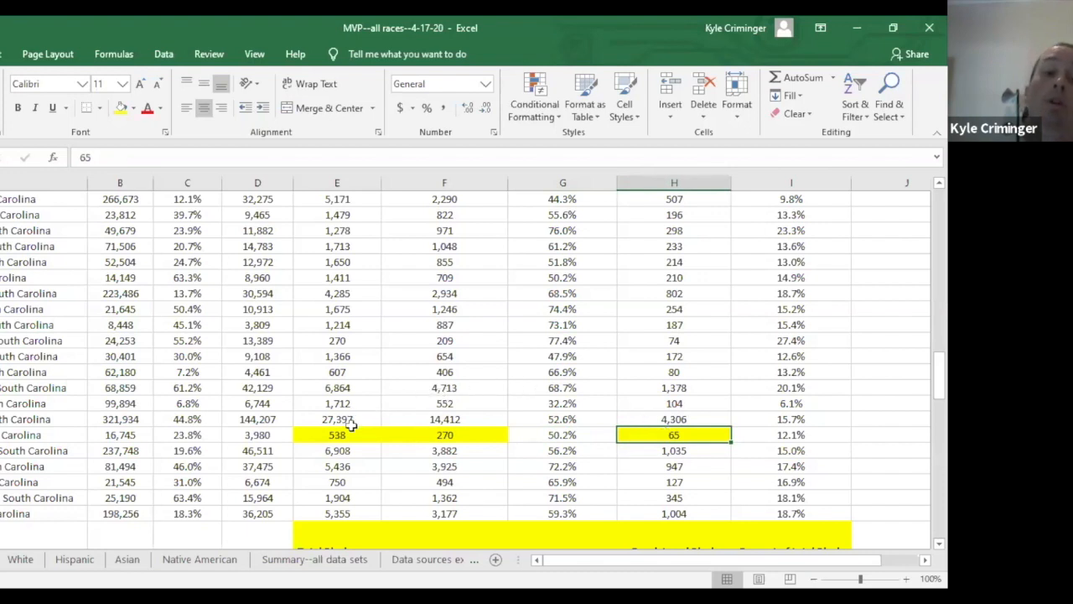
pyautogui.moveTo(336, 434)
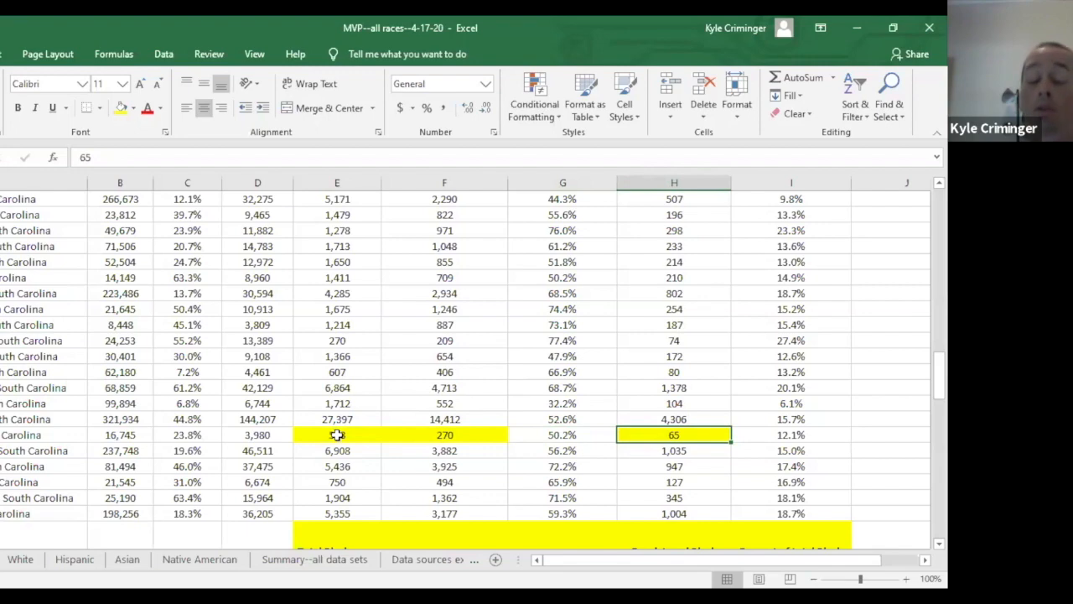
# Scroll the sheet before returning to the Fair Maps SC toolkit page
pyautogui.scroll(-3)
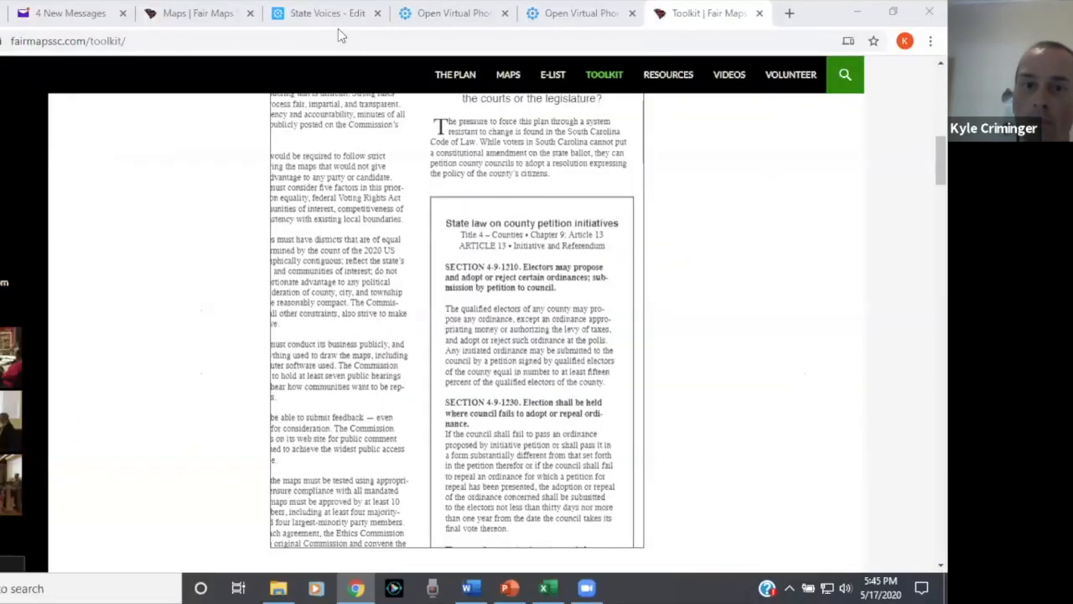
# Switch to the State Voices editor for the Saluda-test2 virtual phone bank
pyautogui.click(325, 14)
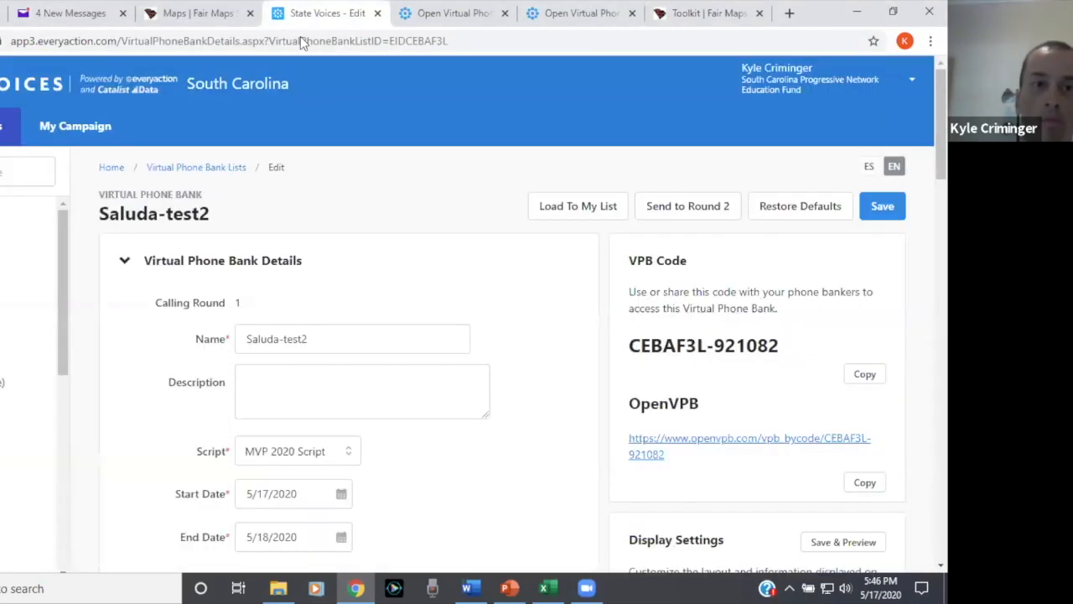
pyautogui.moveTo(436, 181)
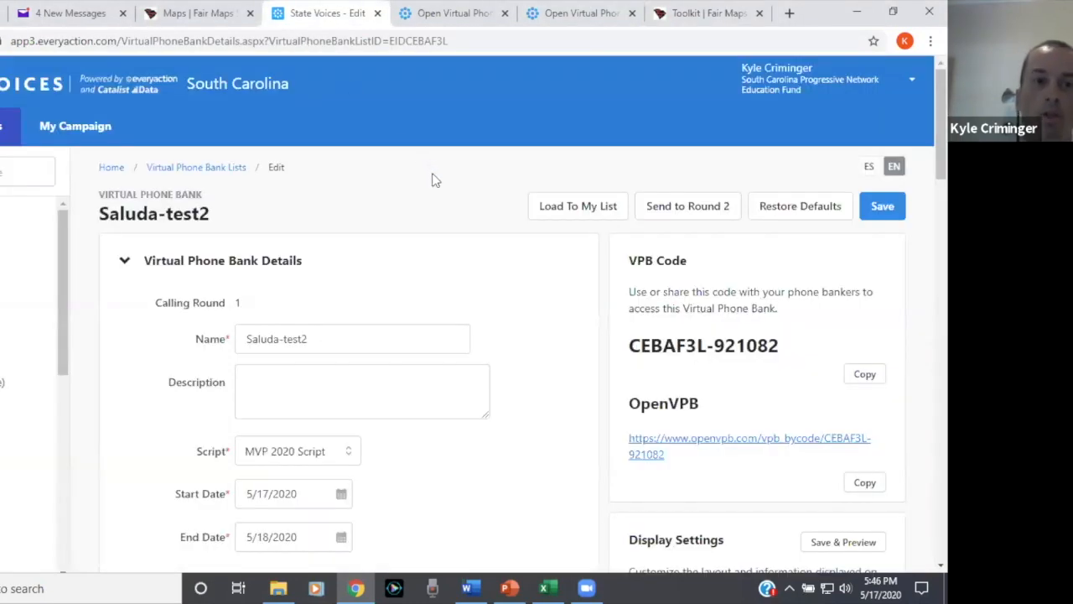
pyautogui.moveTo(439, 198)
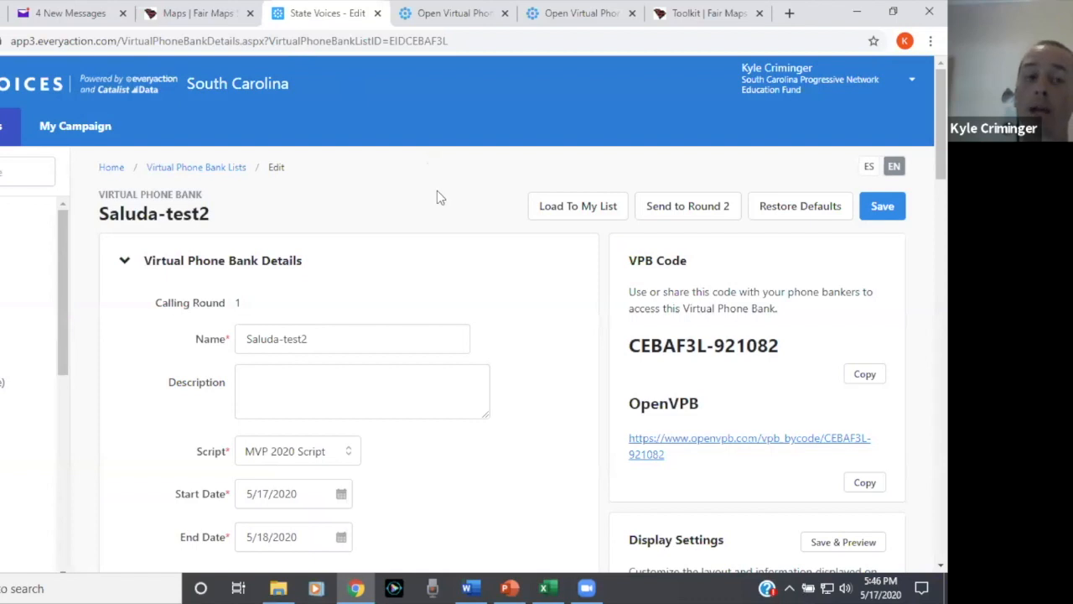
pyautogui.moveTo(406, 195)
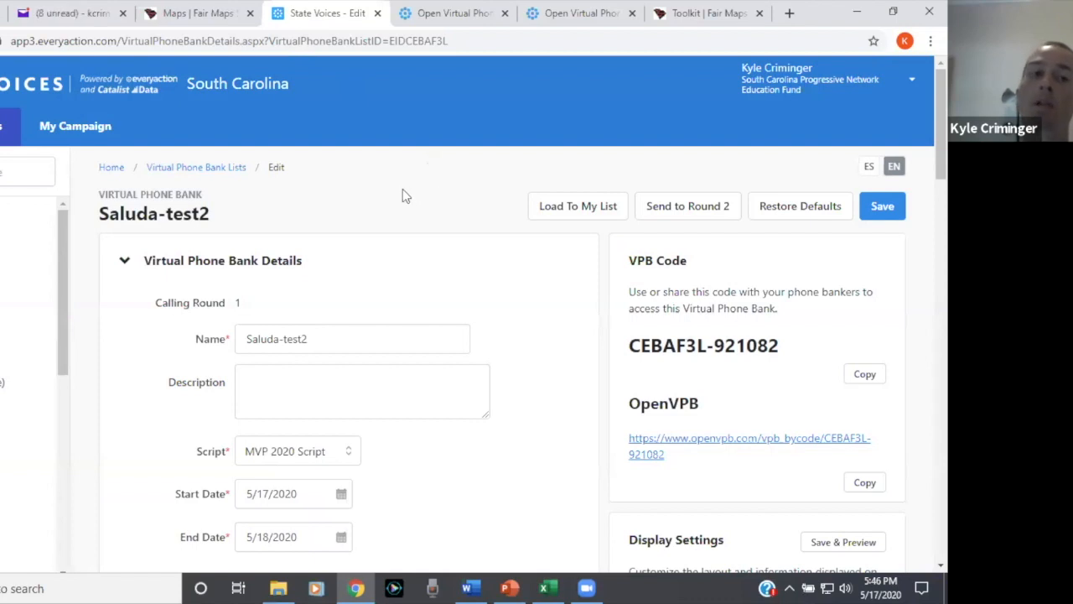
pyautogui.moveTo(193, 124)
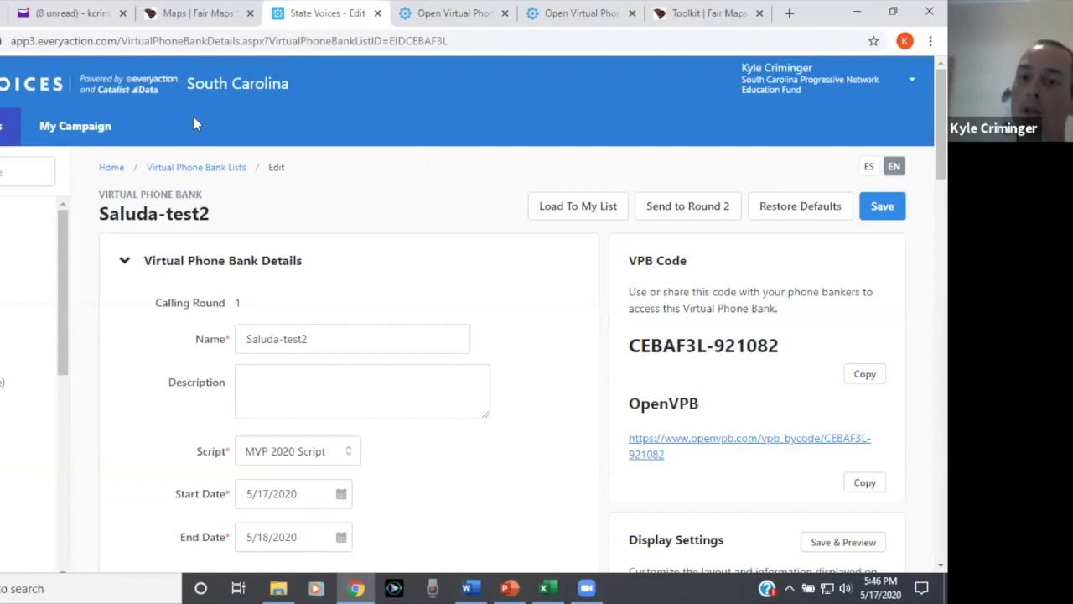
pyautogui.moveTo(375, 236)
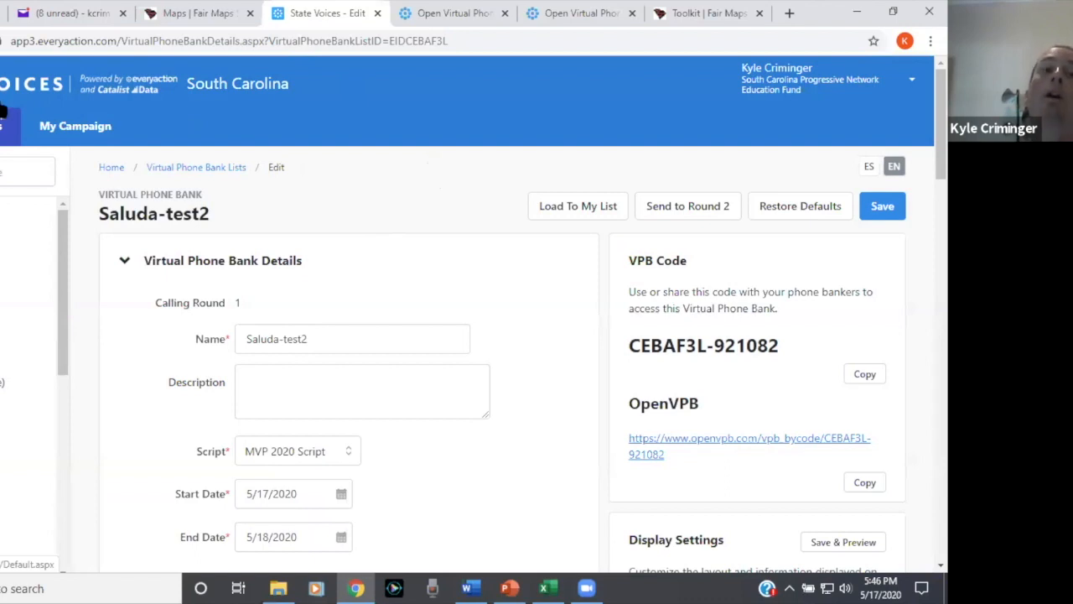
pyautogui.moveTo(74, 125)
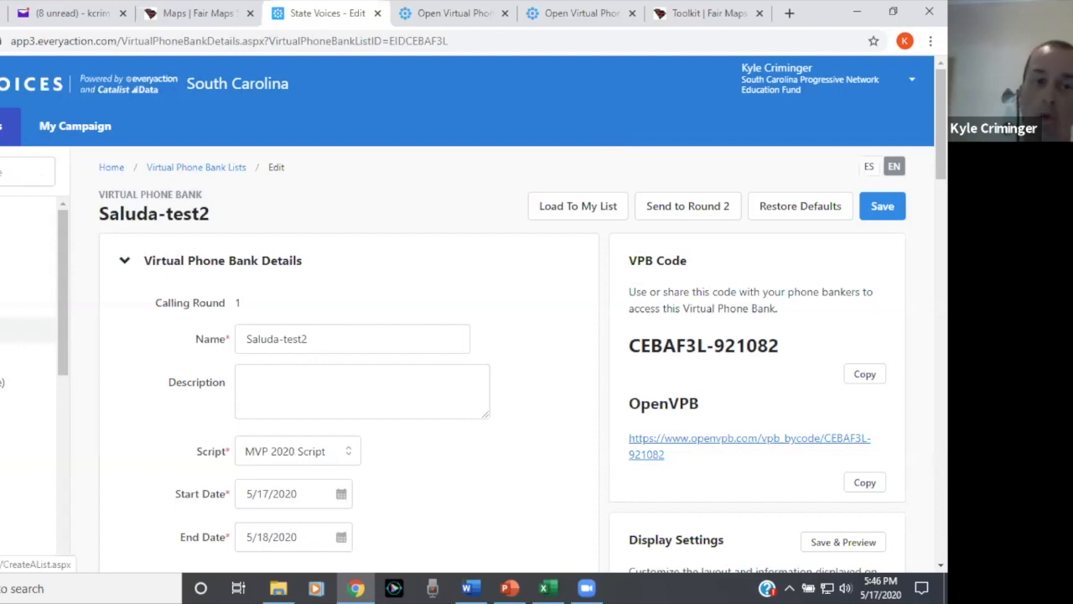
pyautogui.moveTo(419, 305)
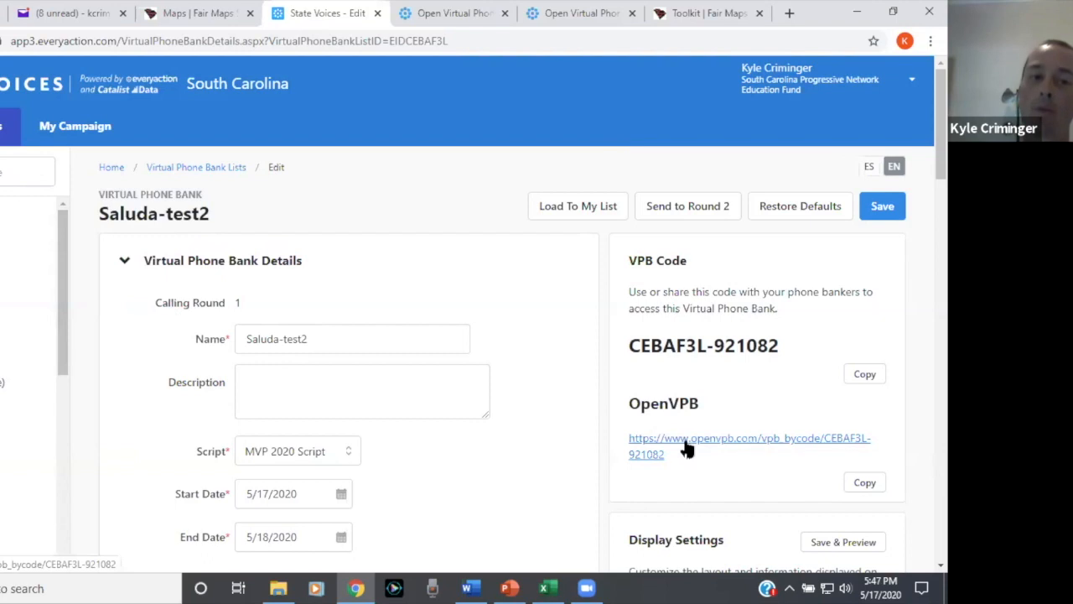
pyautogui.moveTo(686, 450)
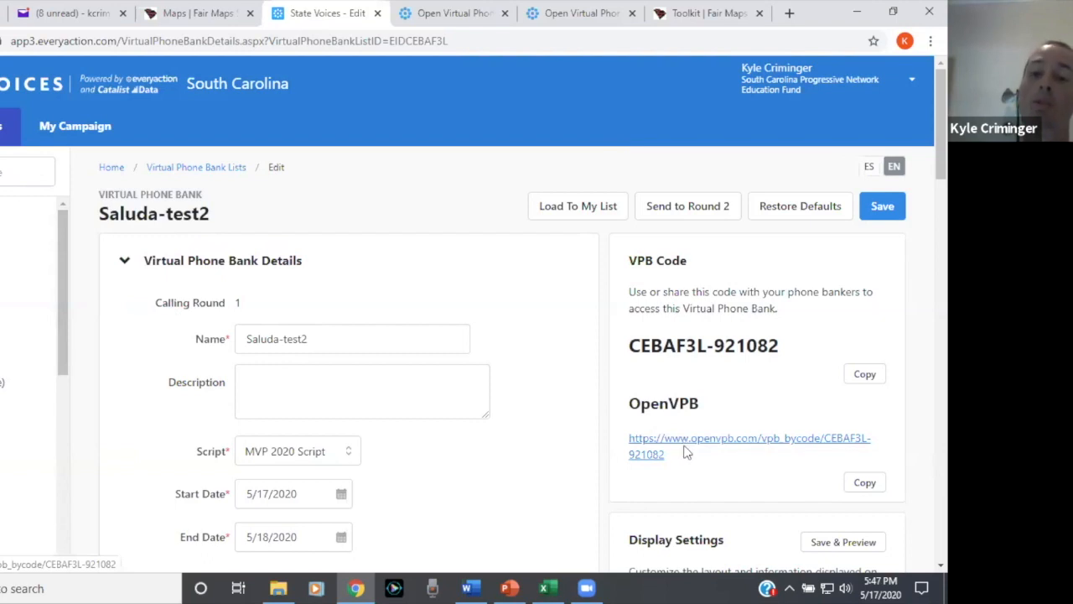
pyautogui.moveTo(686, 443)
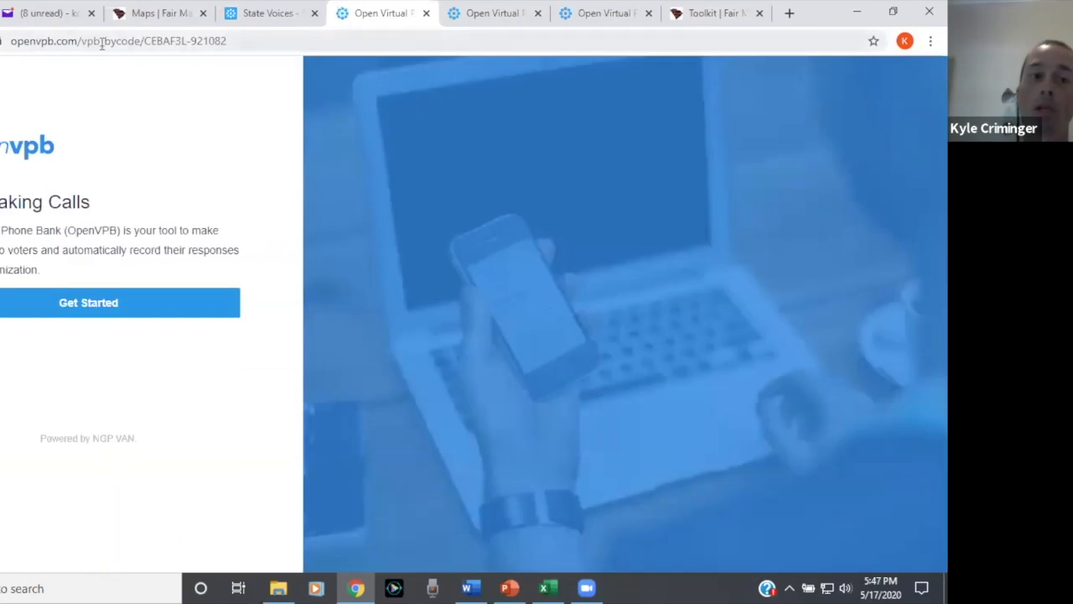
pyautogui.moveTo(27, 148)
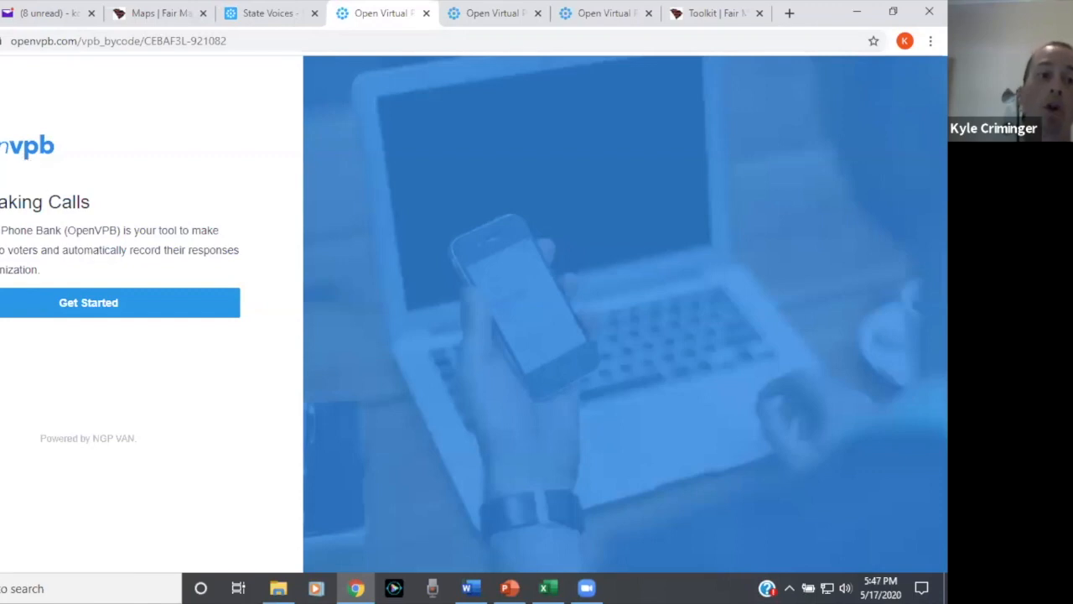
pyautogui.moveTo(101, 262)
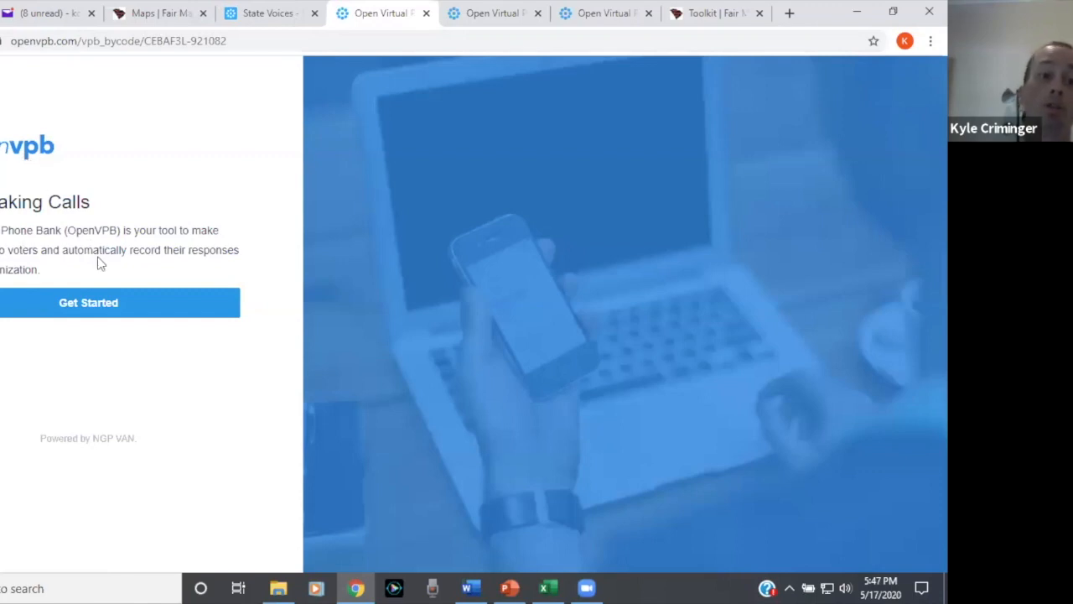
pyautogui.moveTo(91, 266)
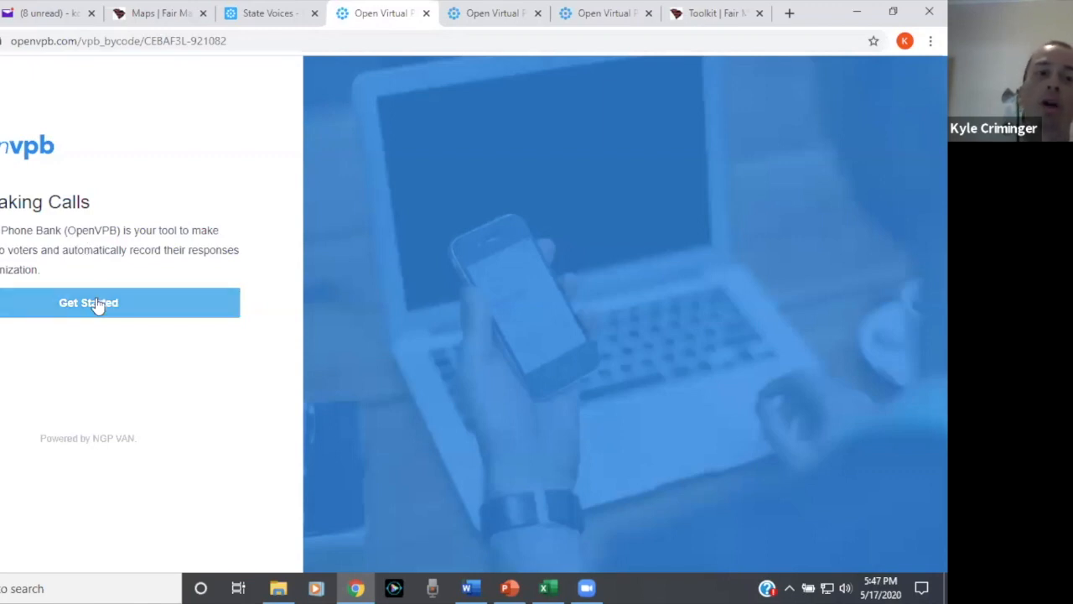
# Begin making calls so the first voter, a 23-year-old woman, loads with the Fair Maps SC script
pyautogui.click(87, 302)
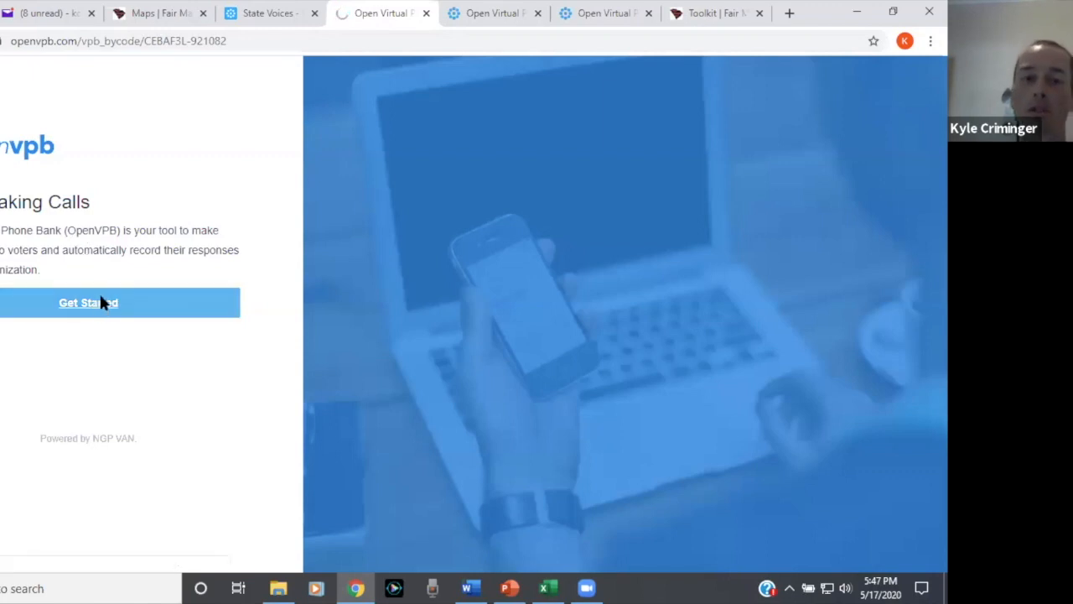
pyautogui.click(87, 301)
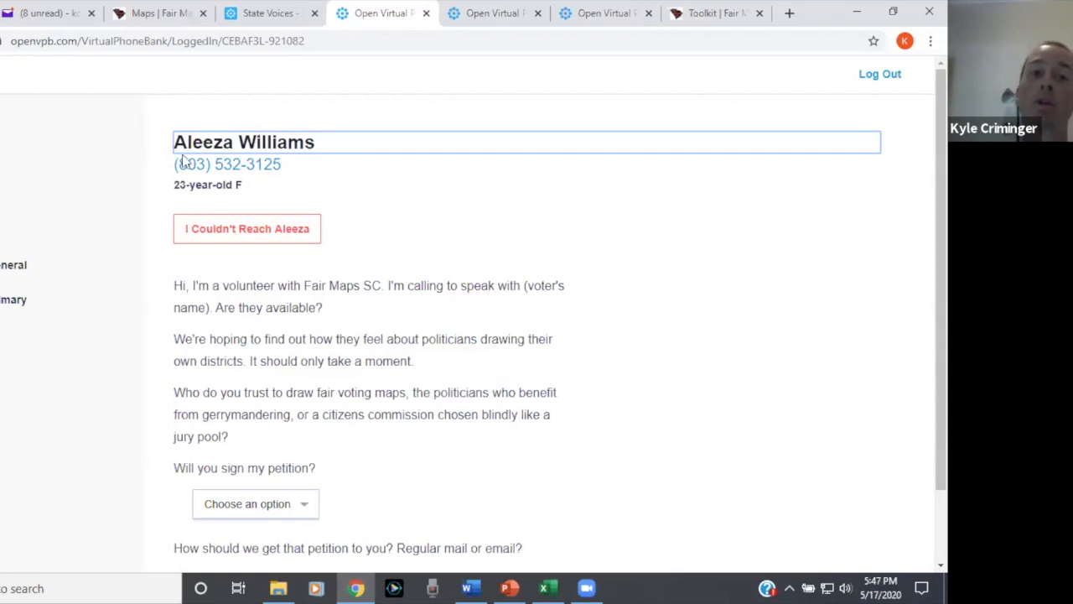
pyautogui.moveTo(233, 166)
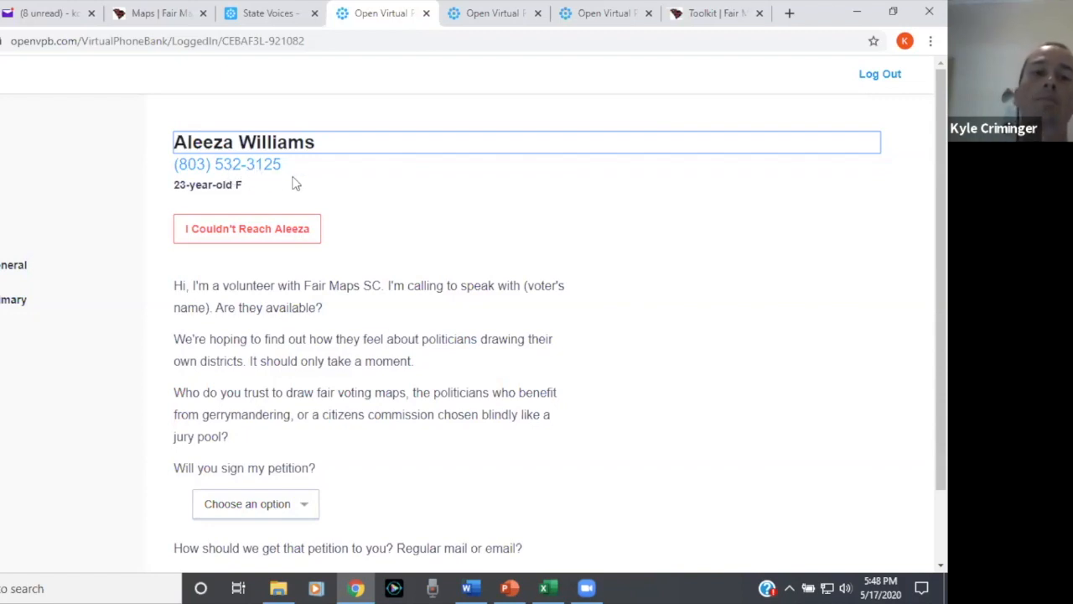
pyautogui.scroll(-3)
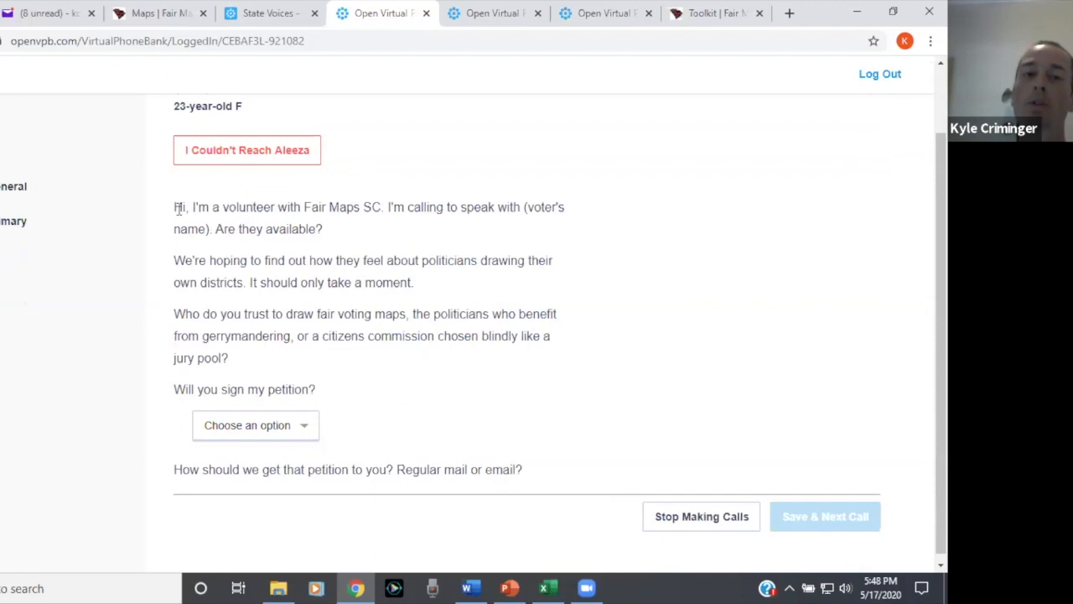
pyautogui.scroll(3)
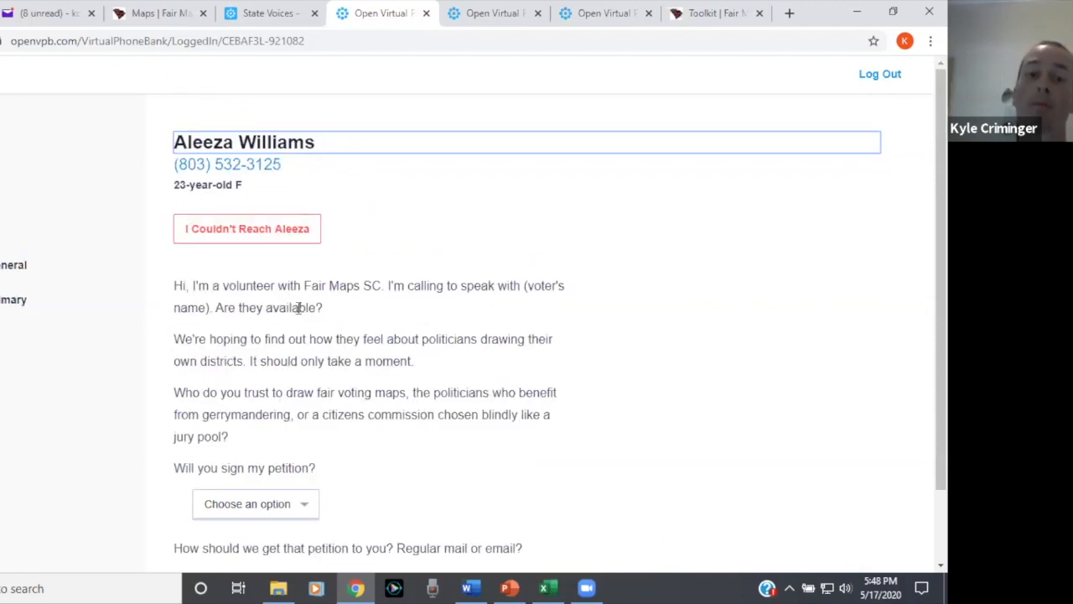
pyautogui.moveTo(302, 336)
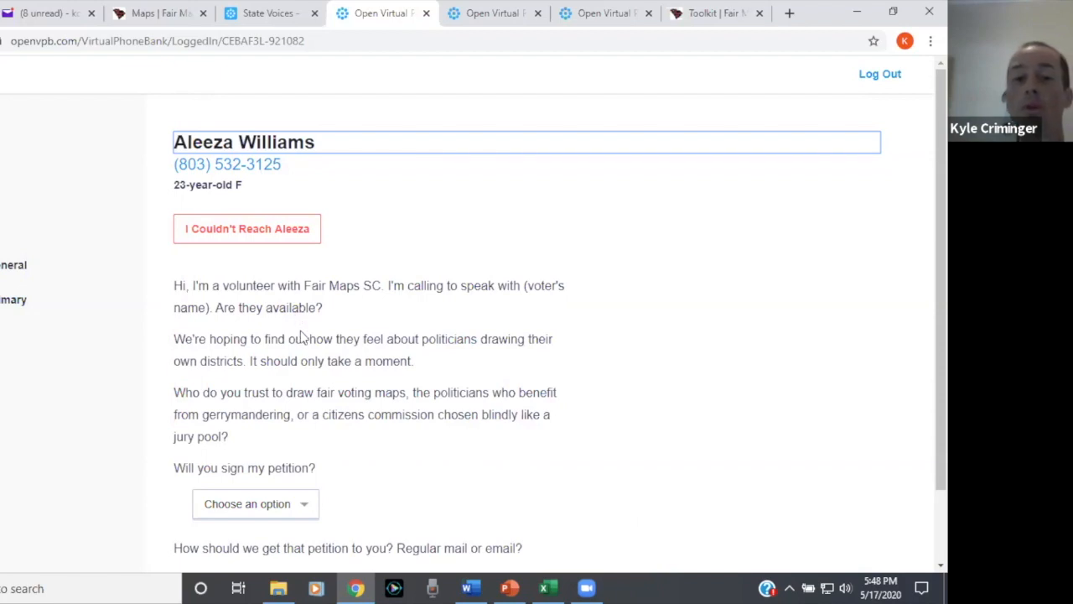
pyautogui.moveTo(304, 336)
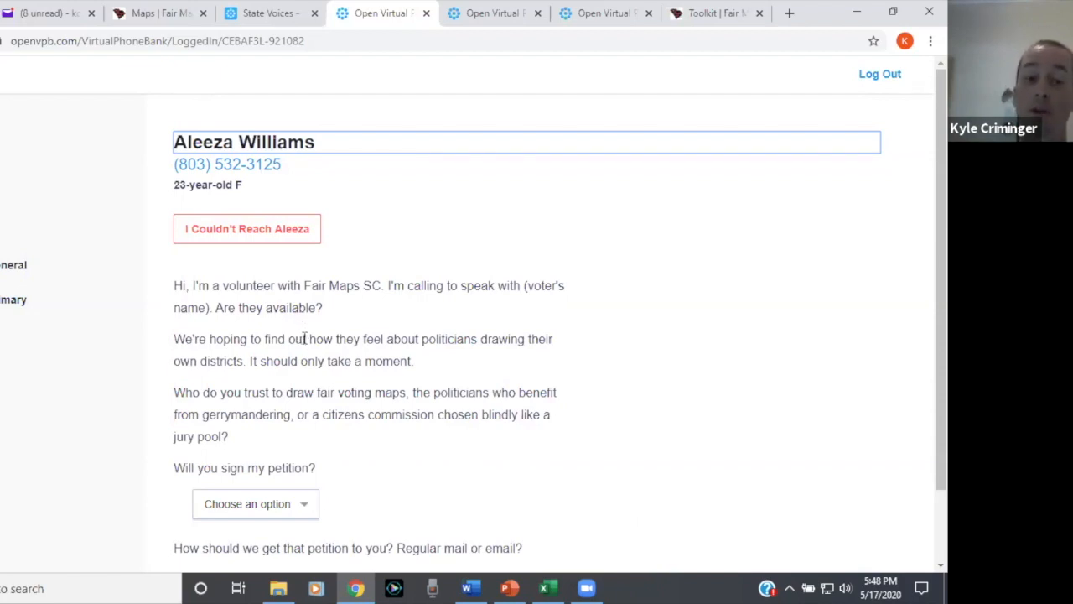
pyautogui.moveTo(307, 338)
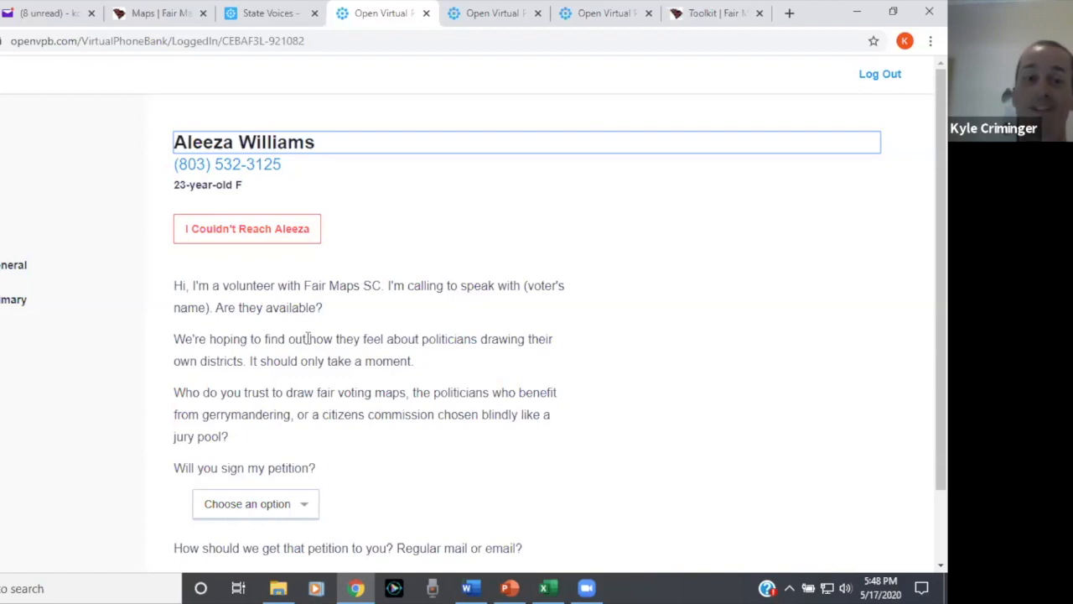
pyautogui.scroll(-3)
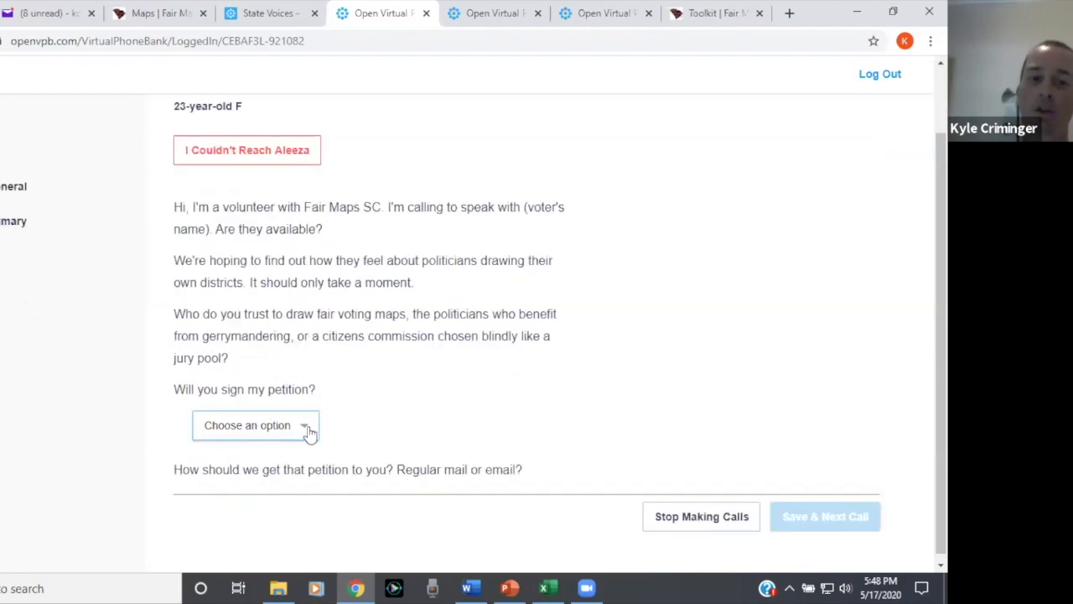
pyautogui.click(255, 426)
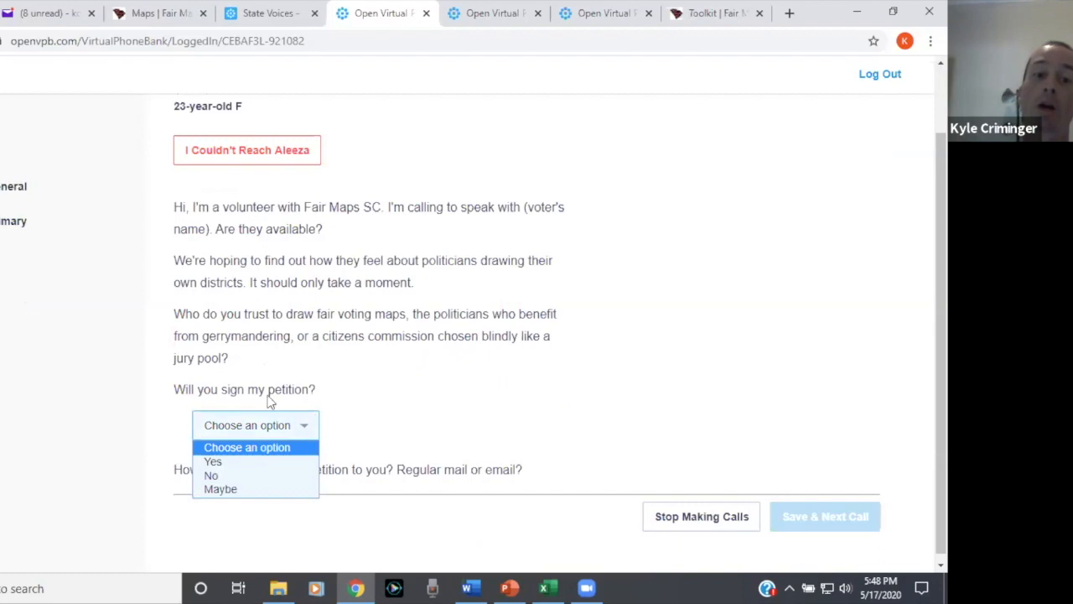
pyautogui.click(213, 462)
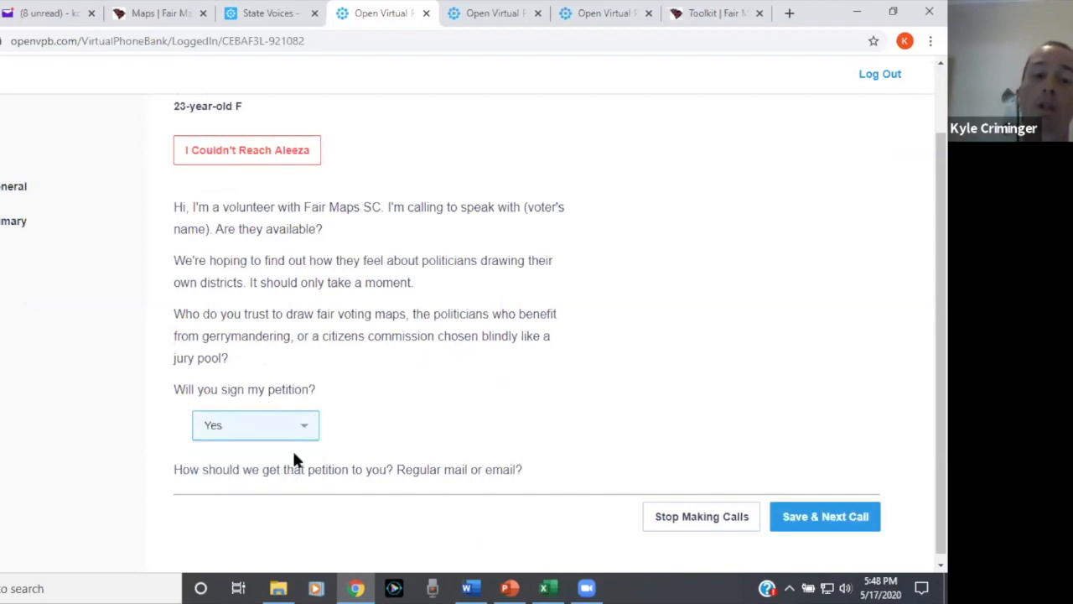
pyautogui.moveTo(293, 466)
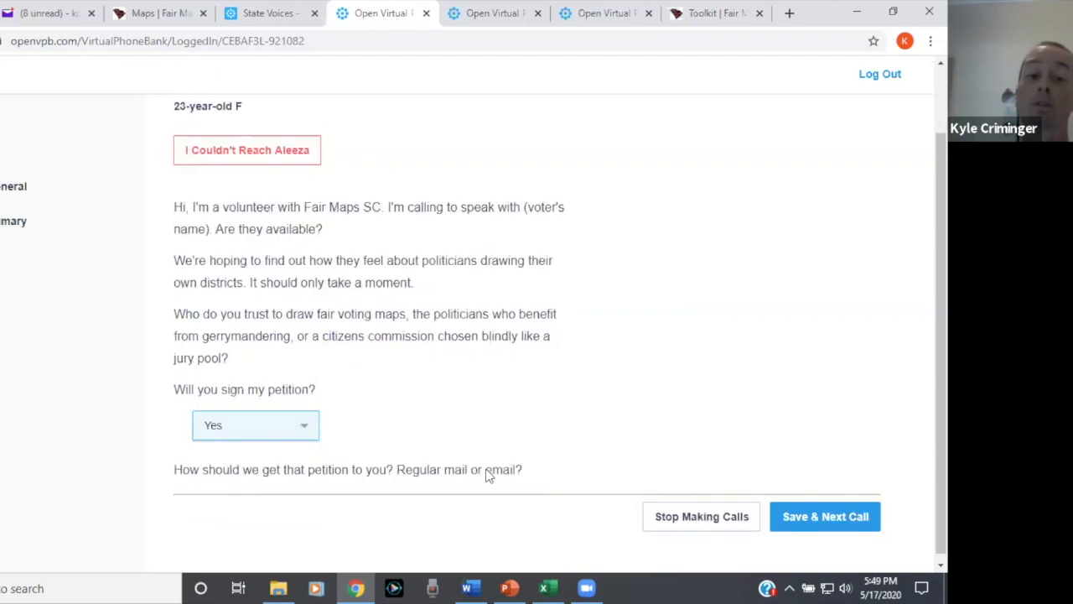
pyautogui.moveTo(471, 185)
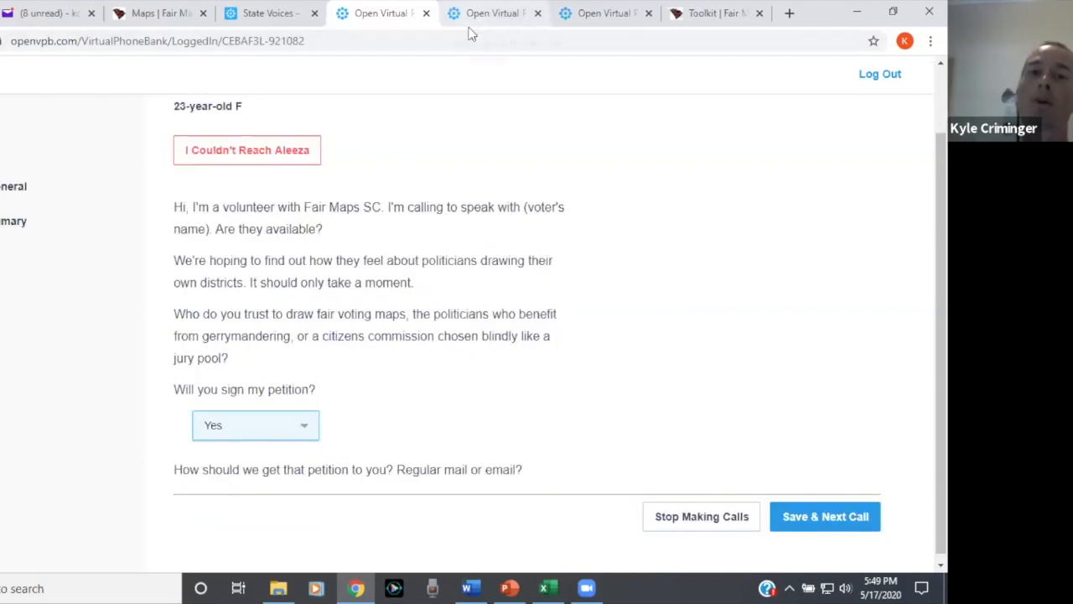
pyautogui.moveTo(494, 13)
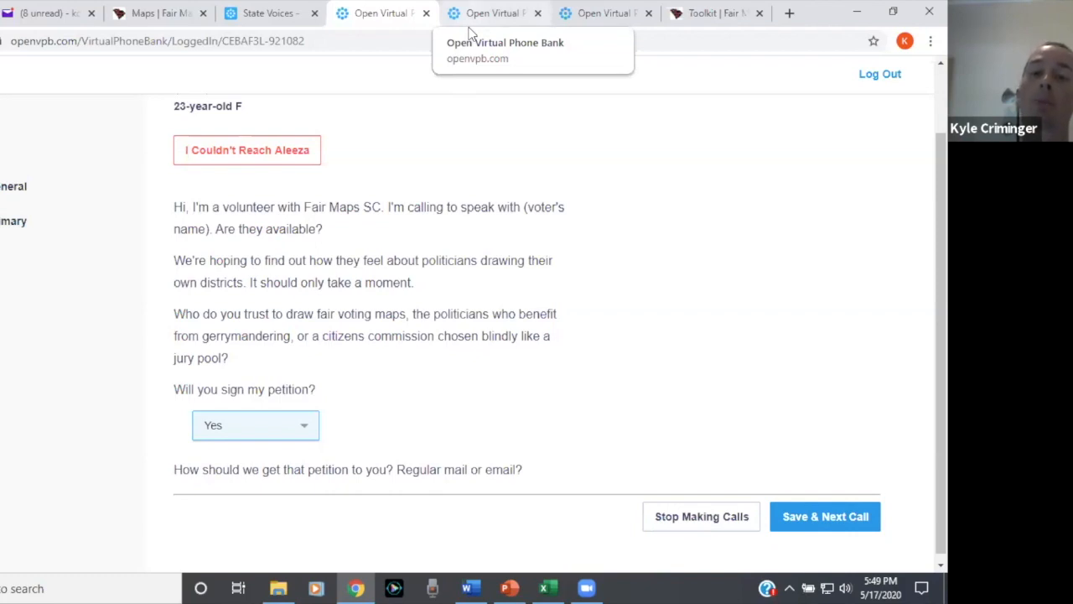
pyautogui.moveTo(327, 427)
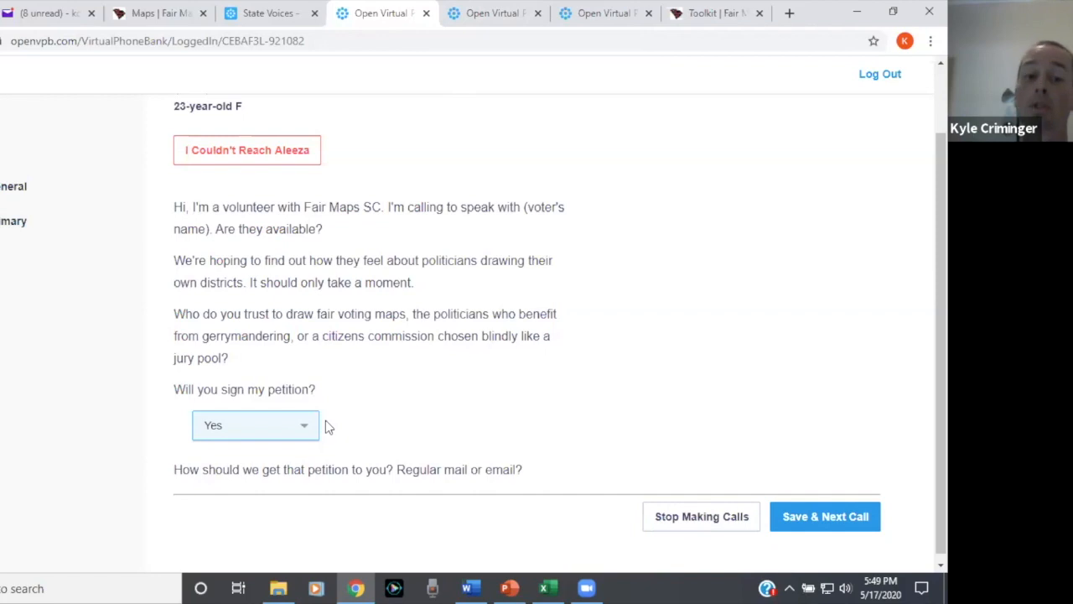
pyautogui.moveTo(419, 485)
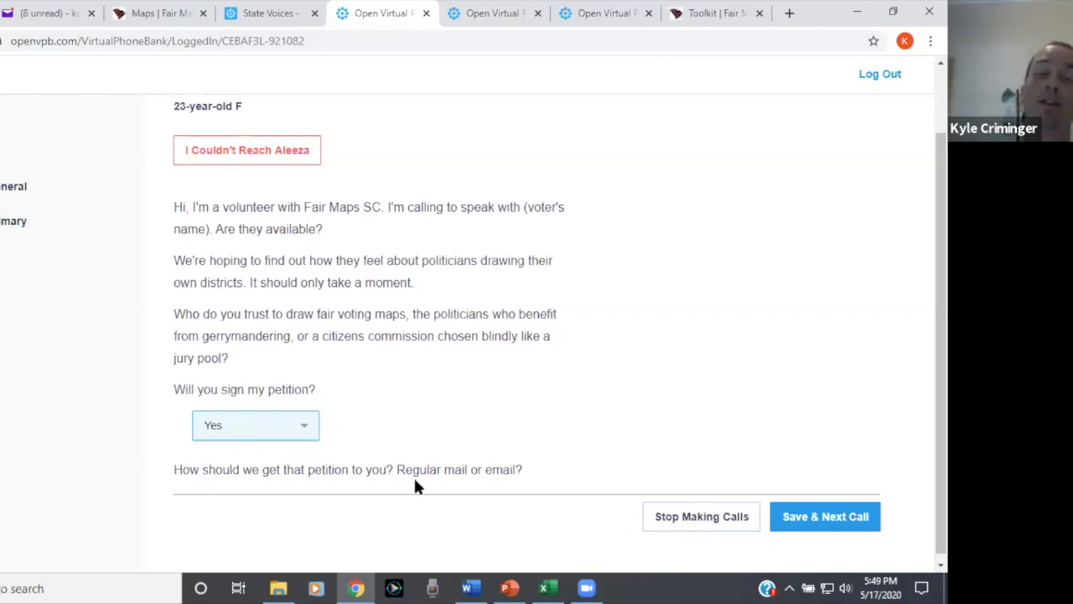
pyautogui.moveTo(411, 486)
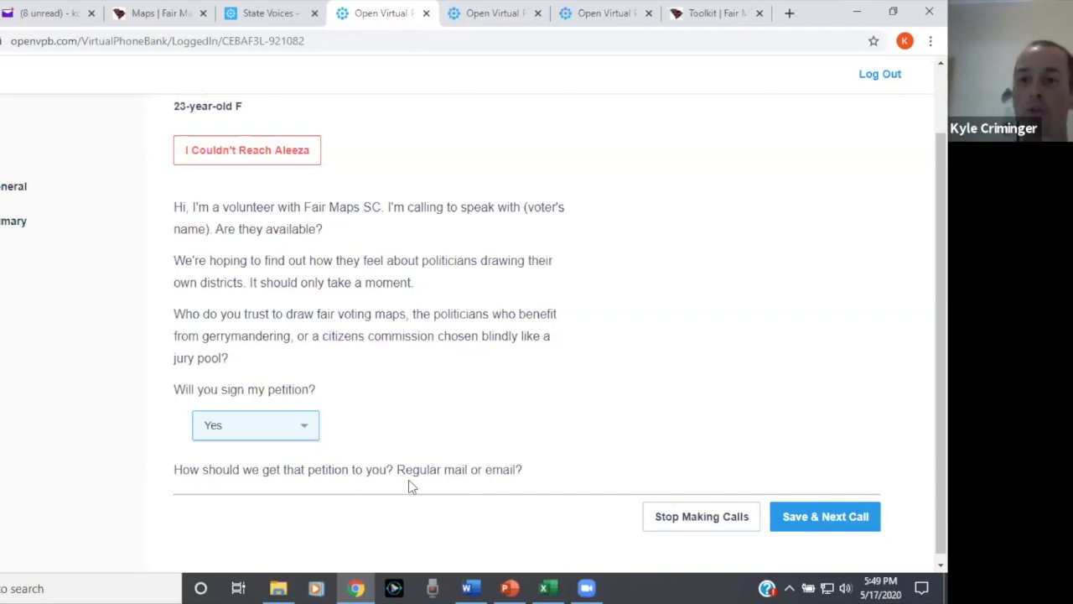
pyautogui.moveTo(412, 484)
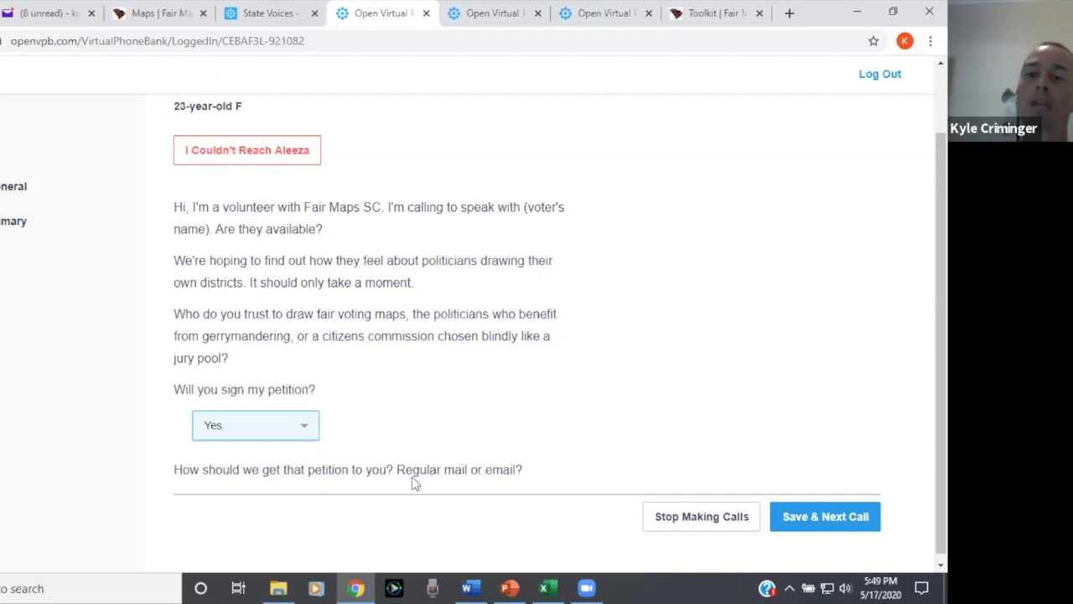
pyautogui.scroll(3)
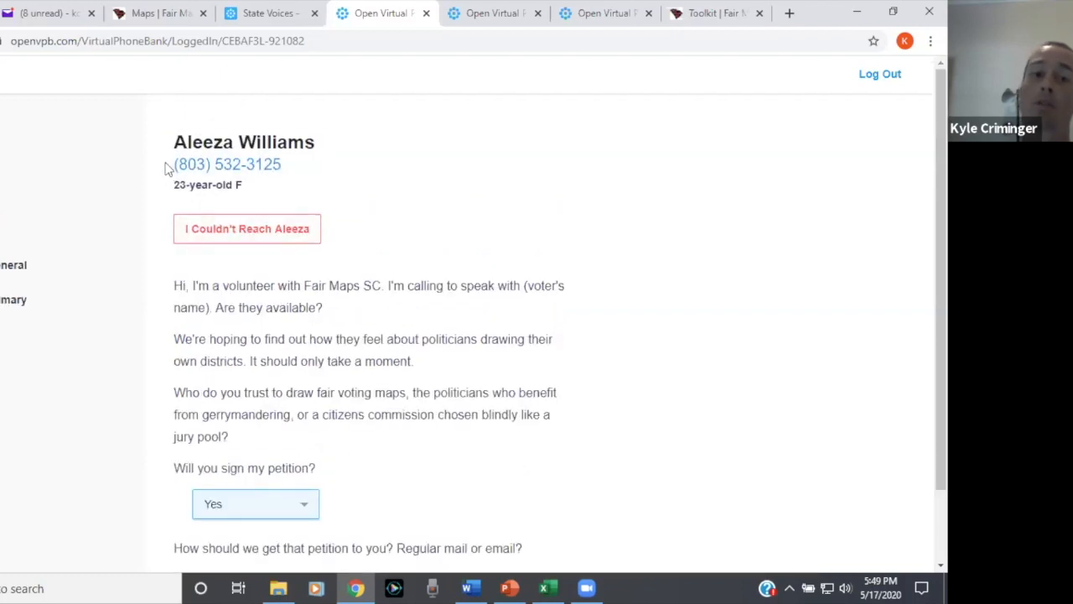
pyautogui.moveTo(283, 181)
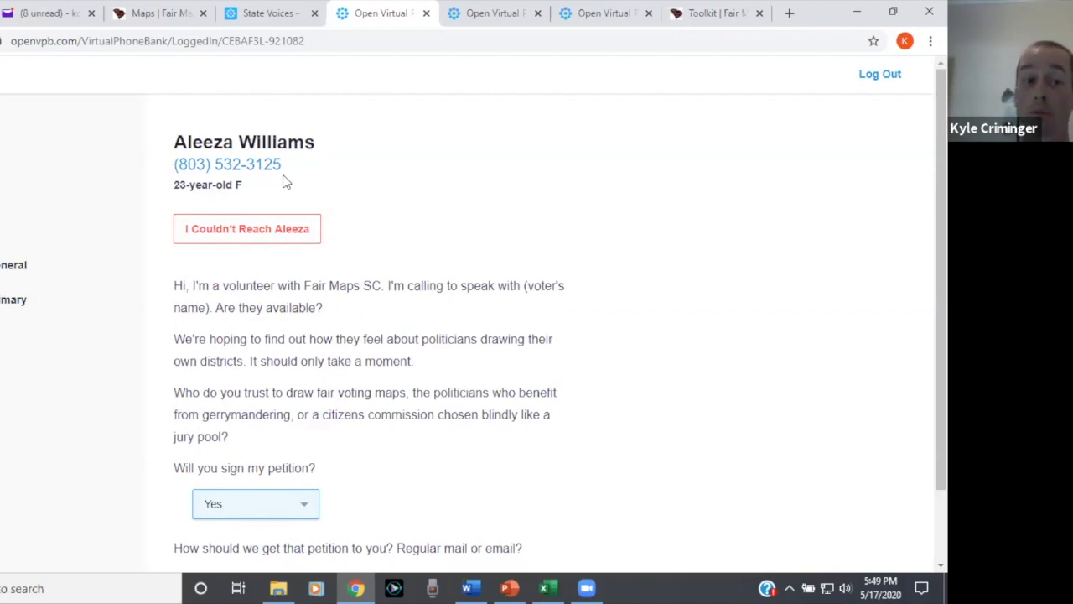
pyautogui.moveTo(302, 188)
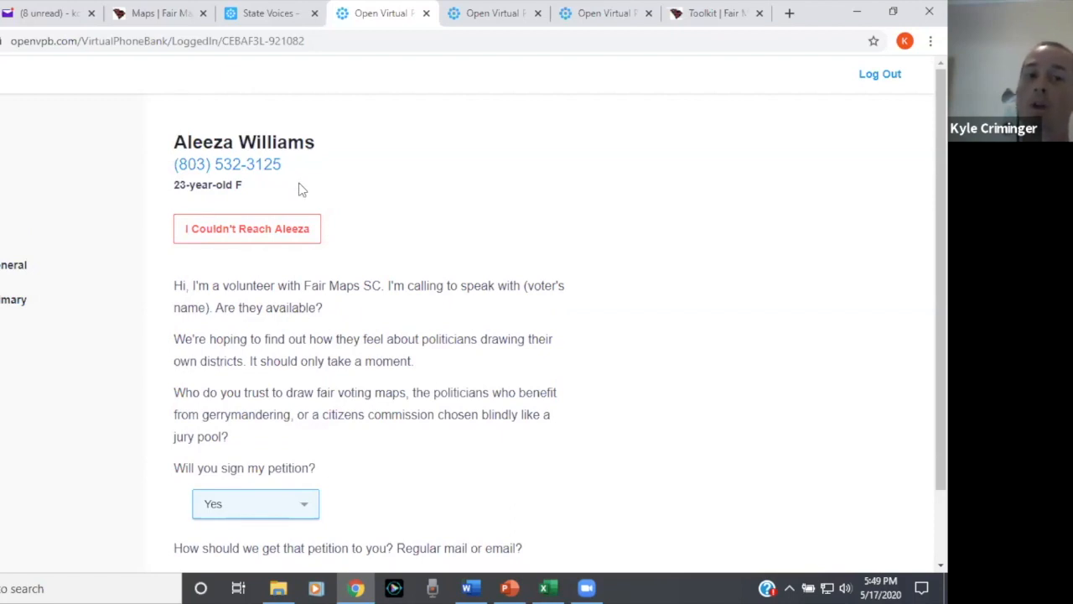
pyautogui.moveTo(161, 184)
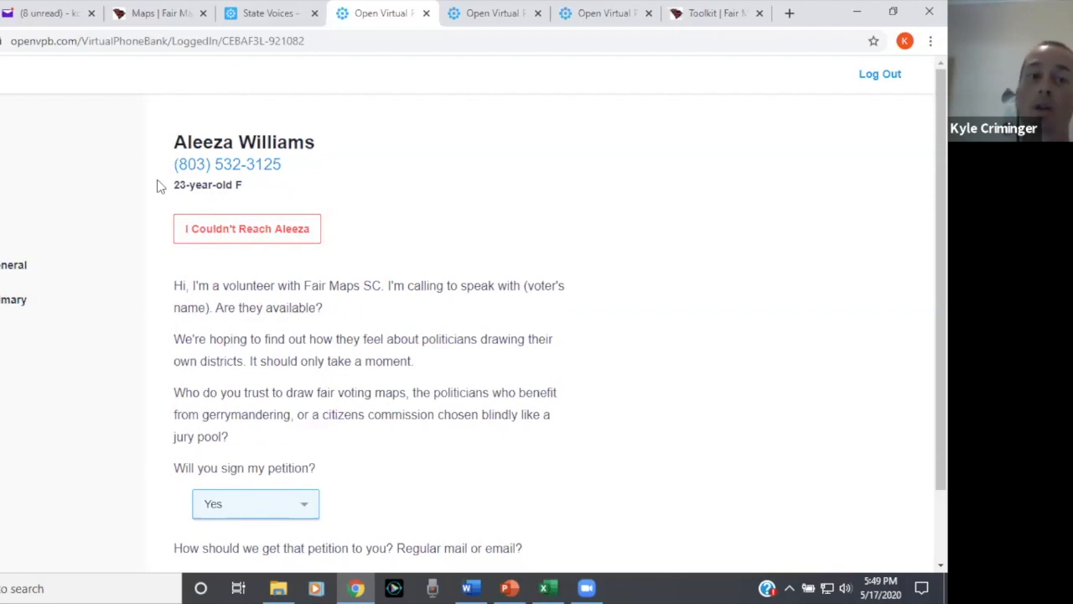
pyautogui.moveTo(166, 200)
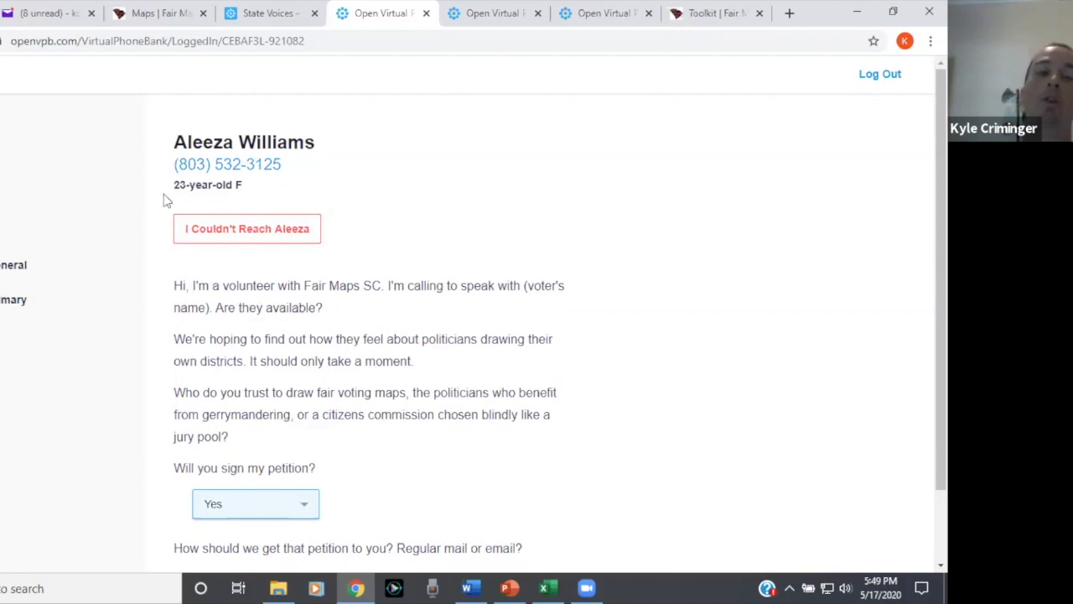
pyautogui.moveTo(148, 201)
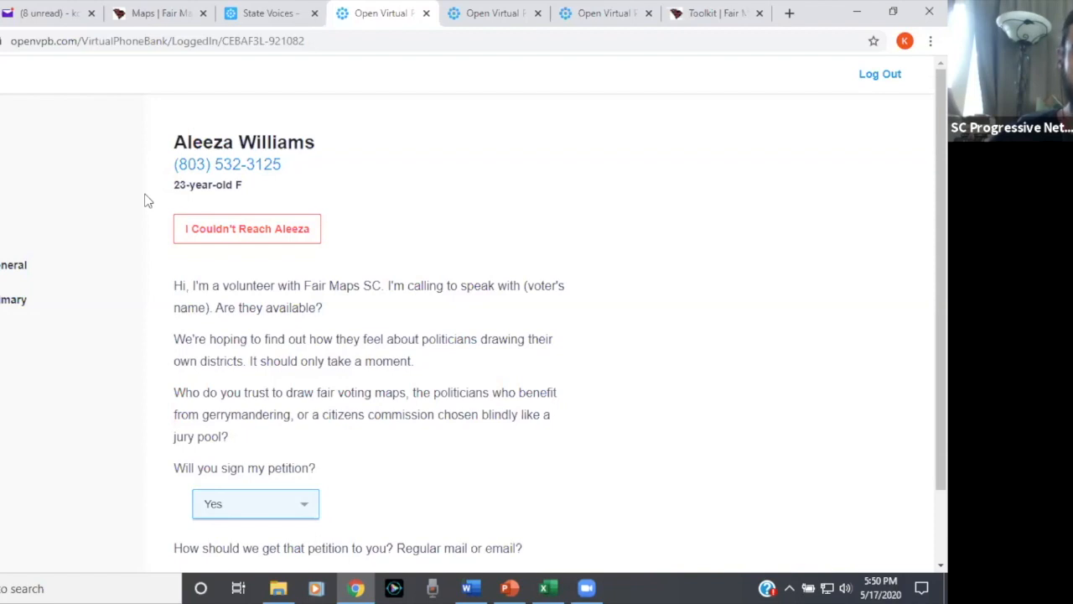
pyautogui.moveTo(231, 242)
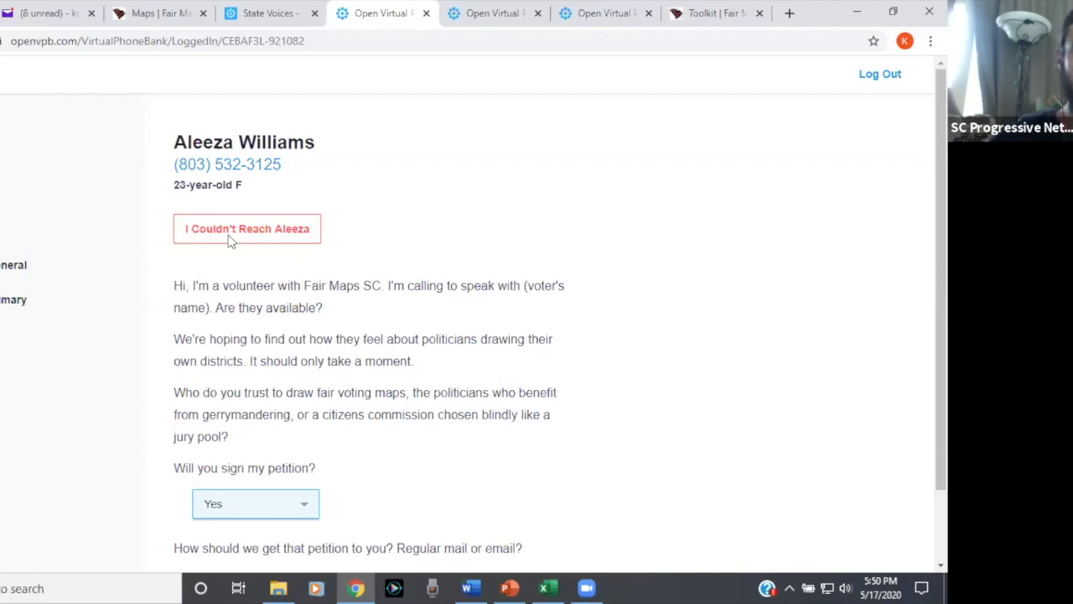
pyautogui.moveTo(460, 379)
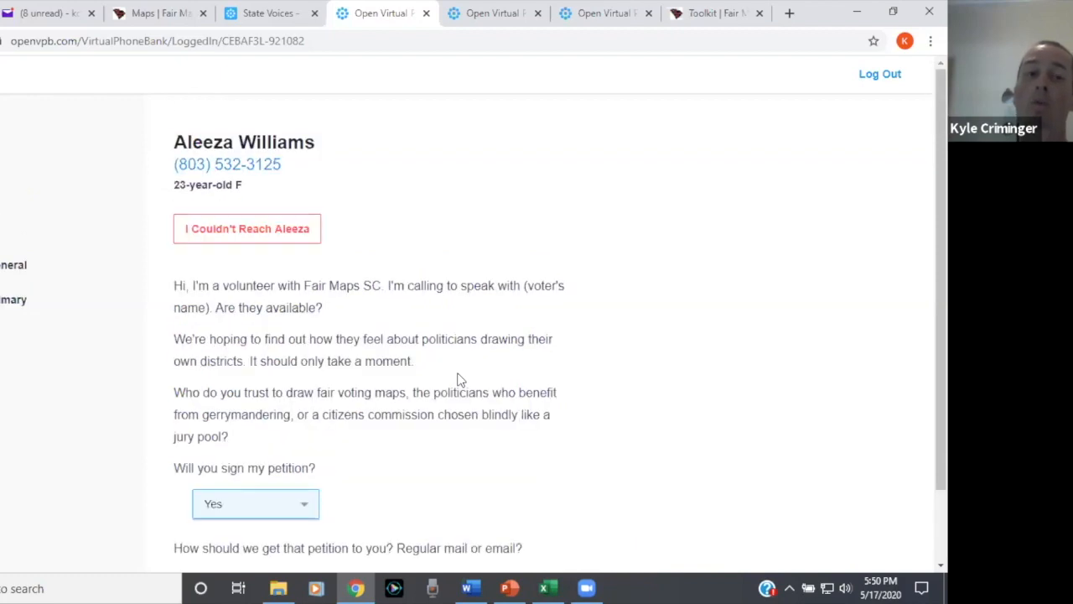
pyautogui.moveTo(466, 372)
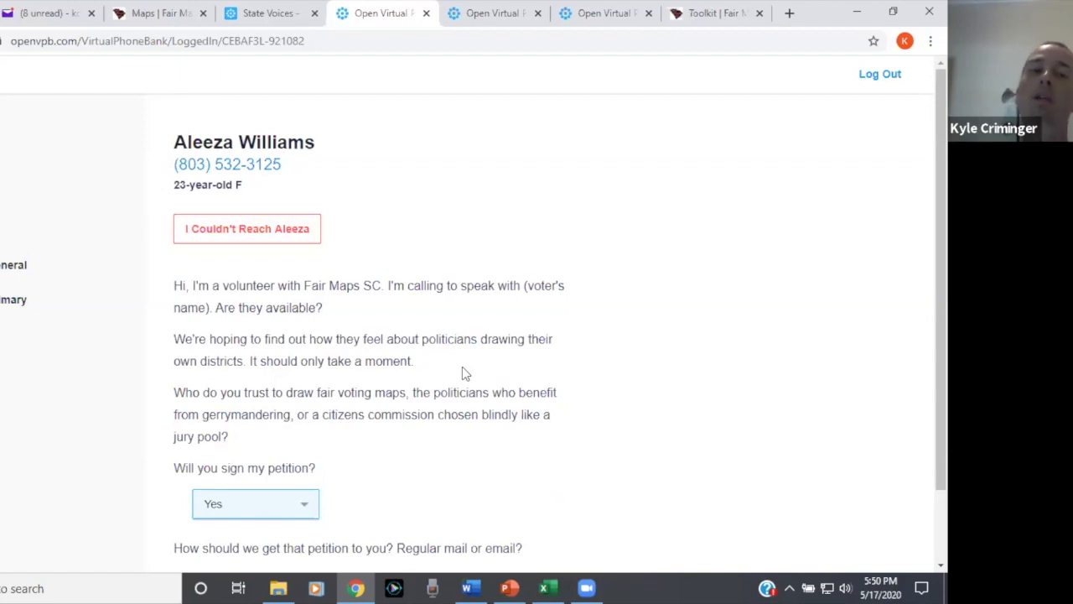
pyautogui.moveTo(414, 361)
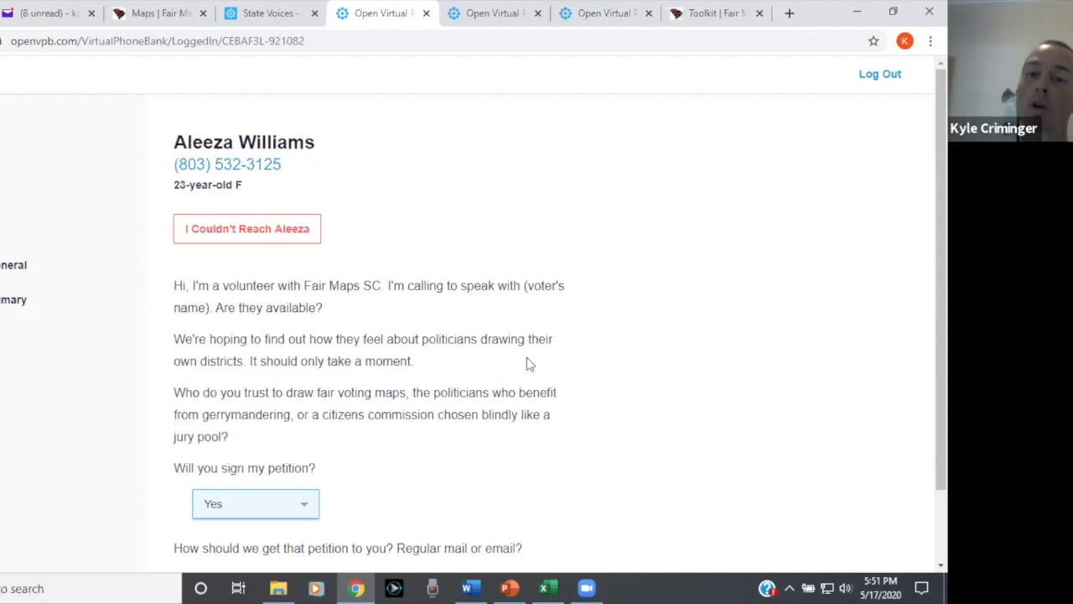
pyautogui.moveTo(564, 350)
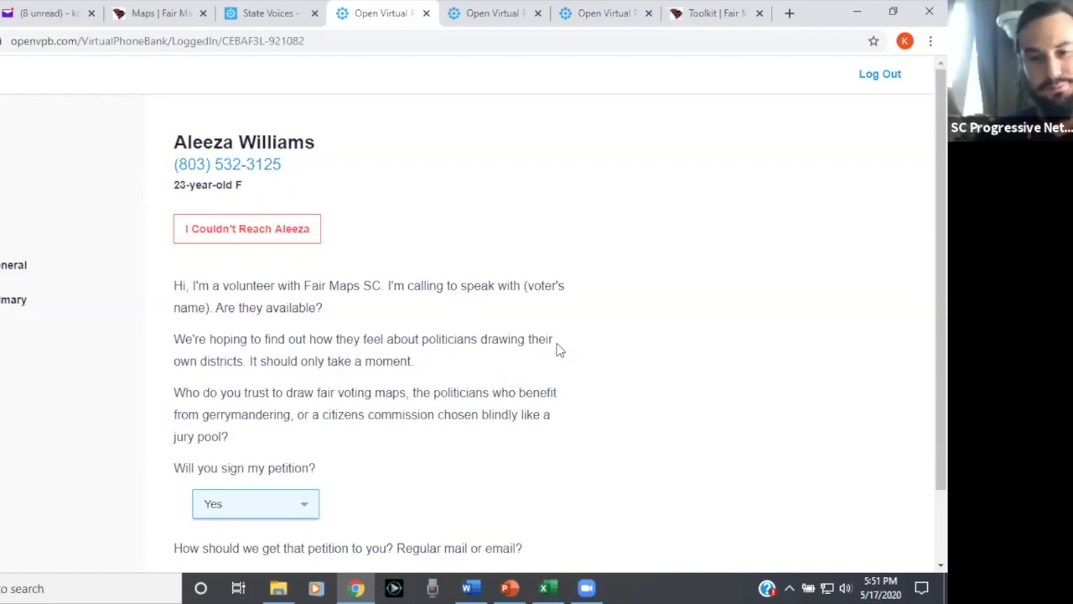
pyautogui.scroll(-3)
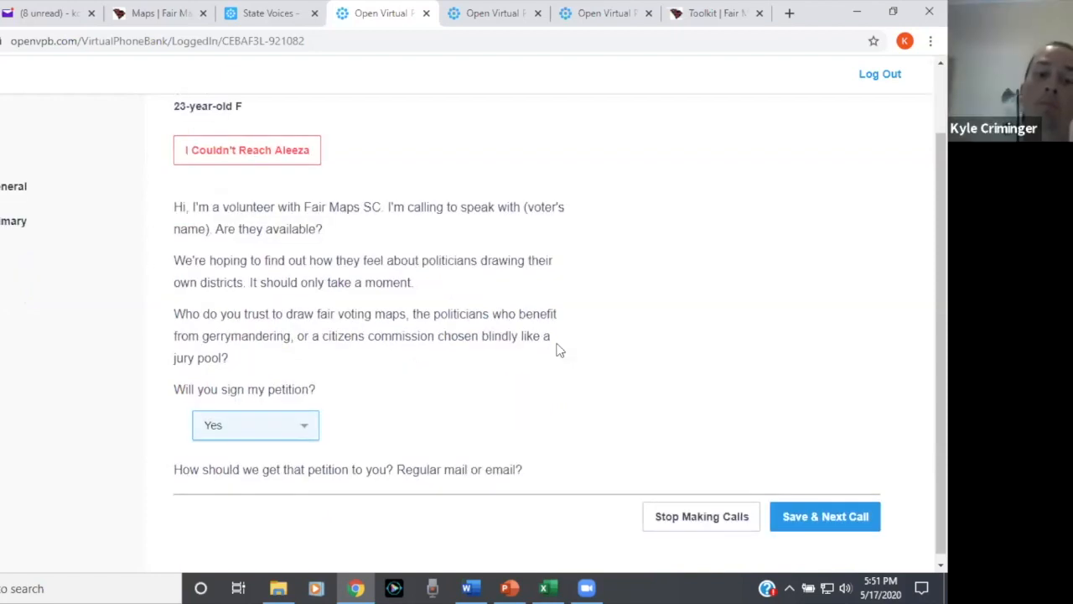
pyautogui.scroll(3)
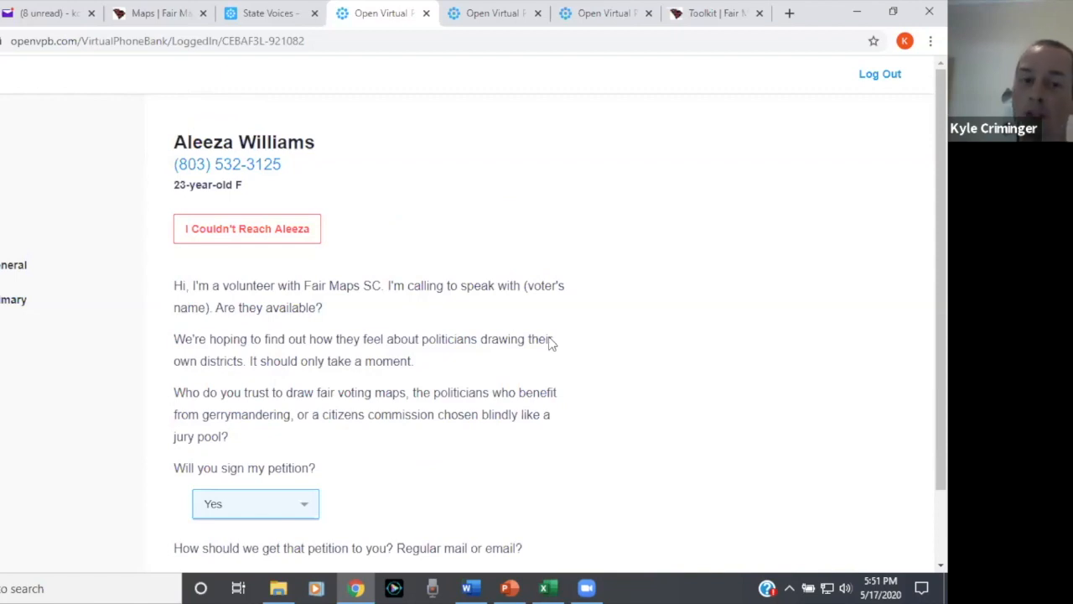
pyautogui.moveTo(557, 342)
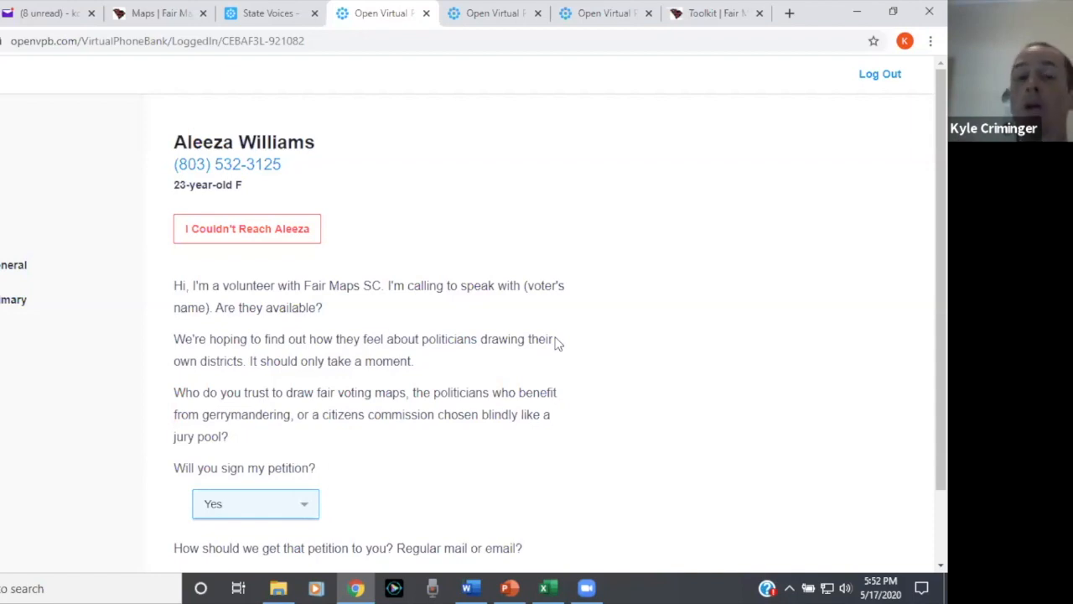
pyautogui.moveTo(520, 310)
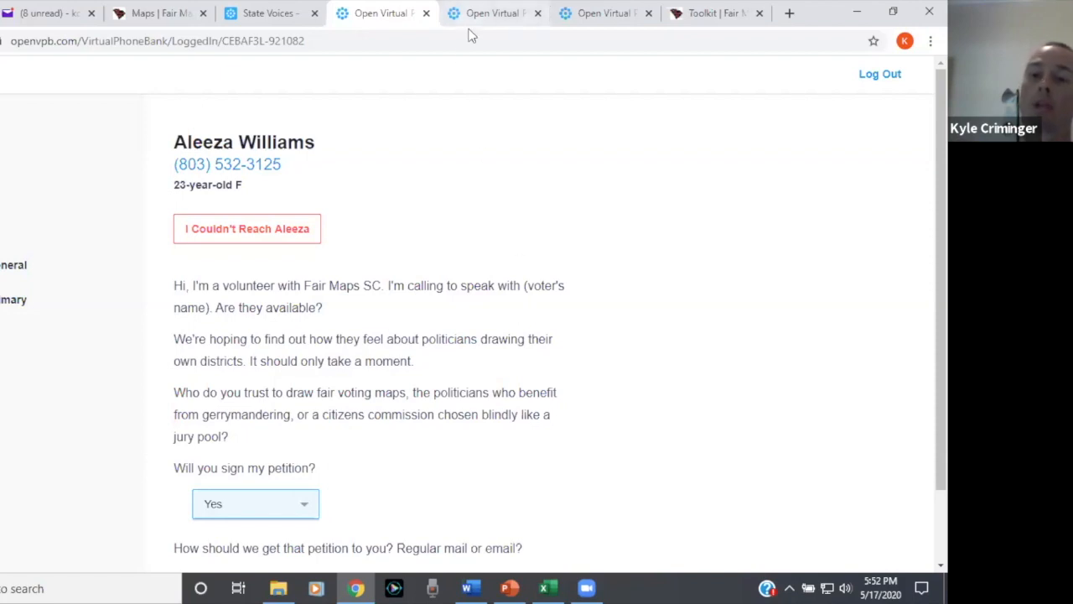
pyautogui.moveTo(493, 13)
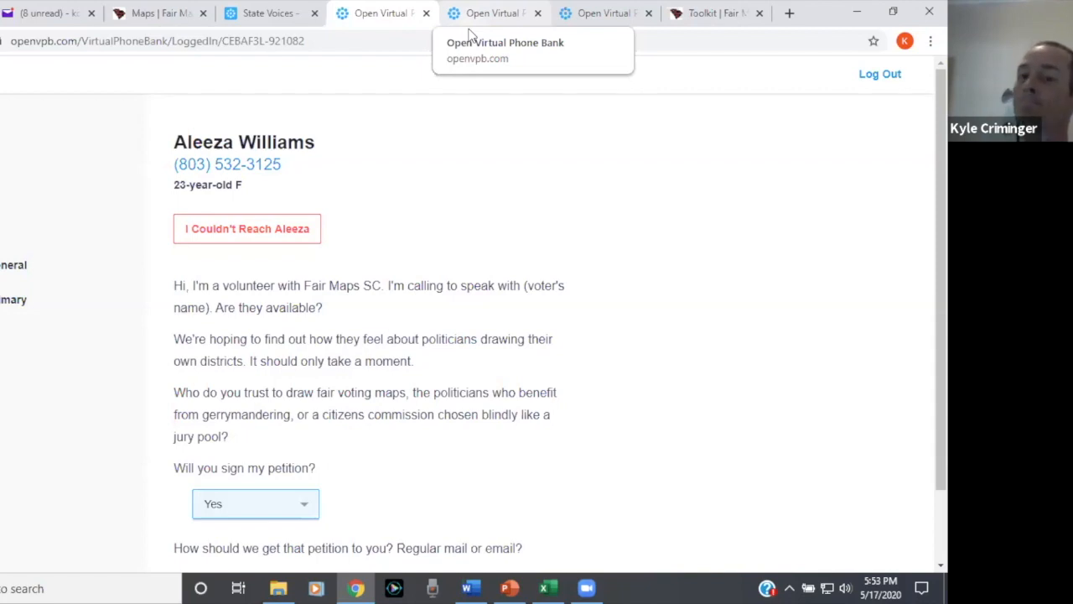
pyautogui.moveTo(483, 108)
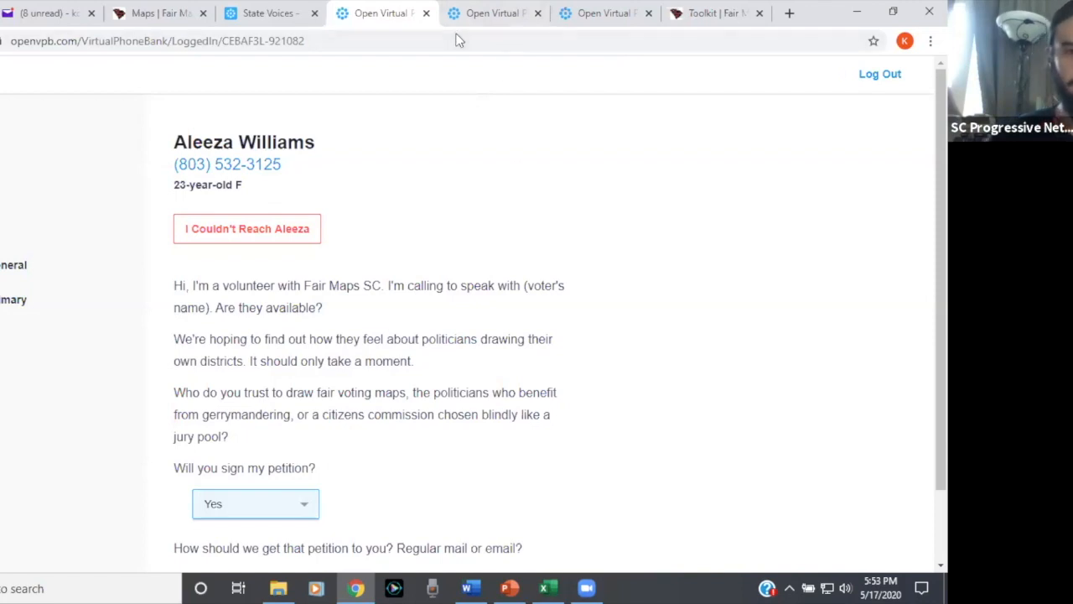
pyautogui.moveTo(104, 158)
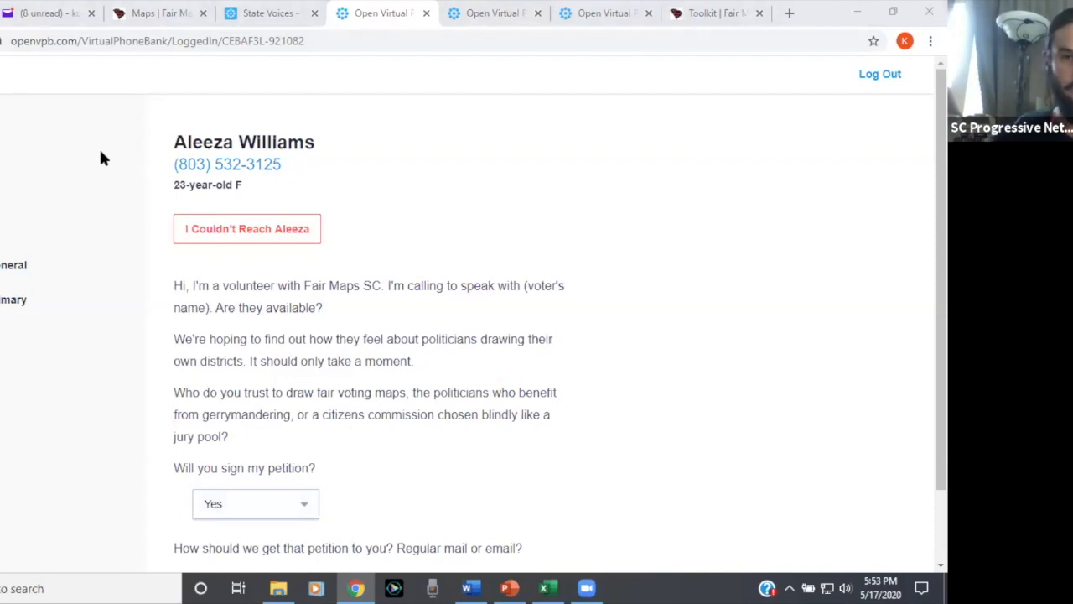
pyautogui.moveTo(503, 136)
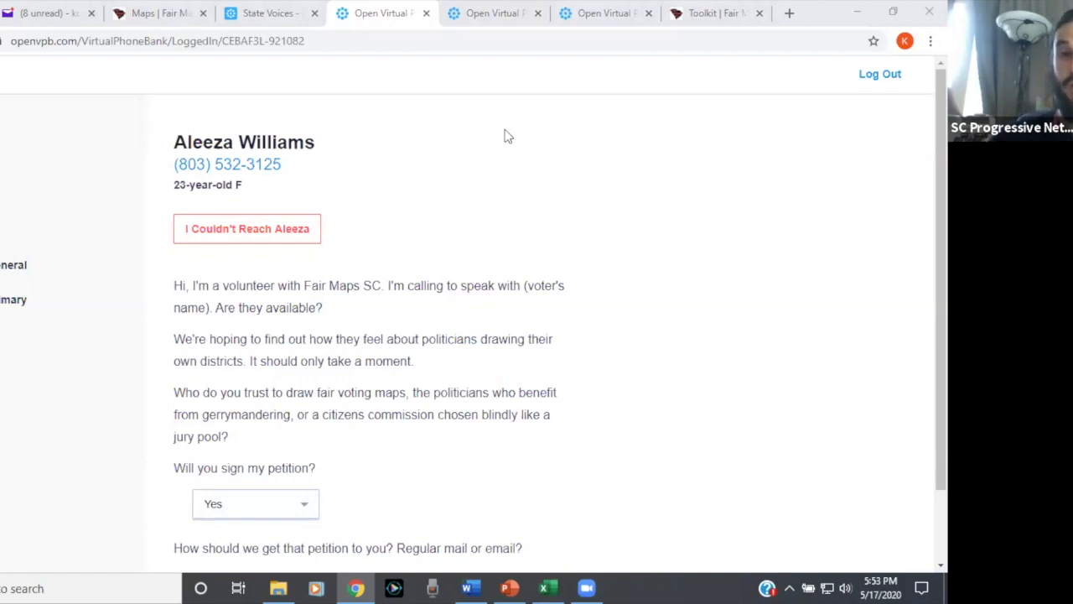
pyautogui.scroll(-3)
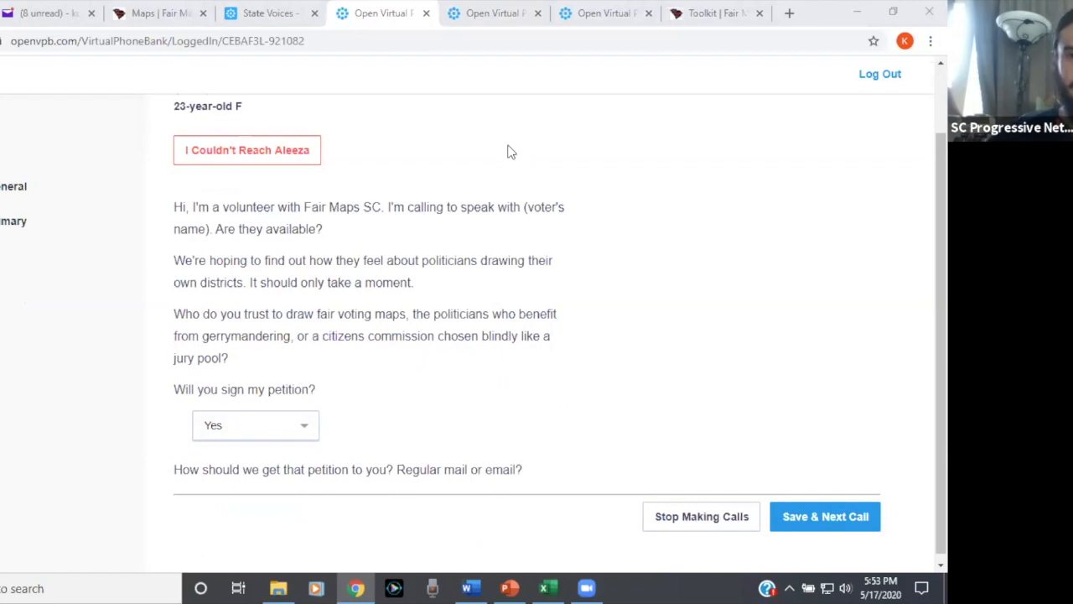
pyautogui.moveTo(503, 157)
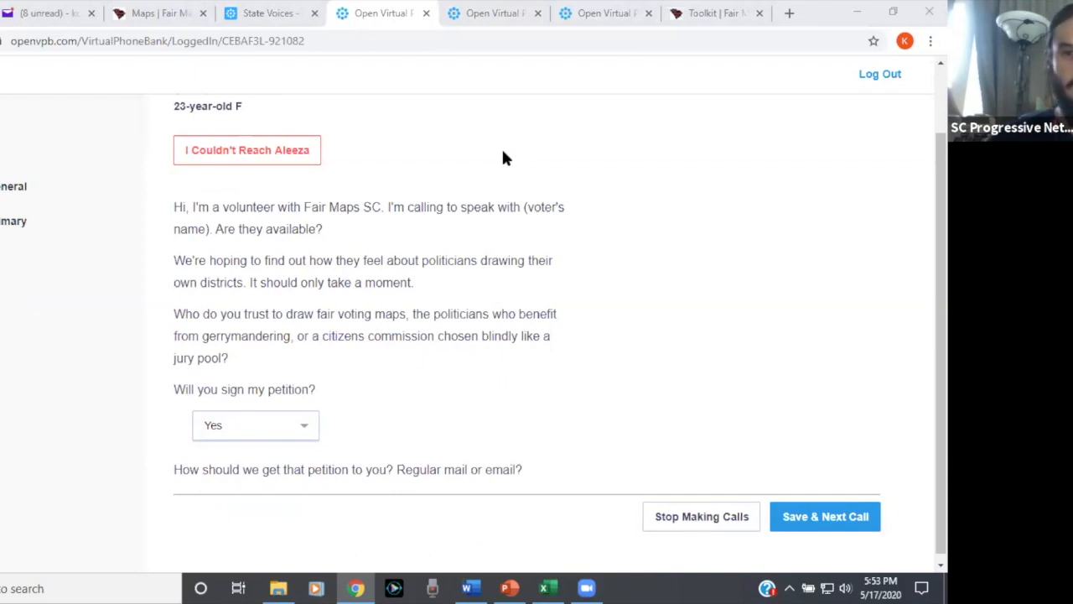
pyautogui.moveTo(501, 171)
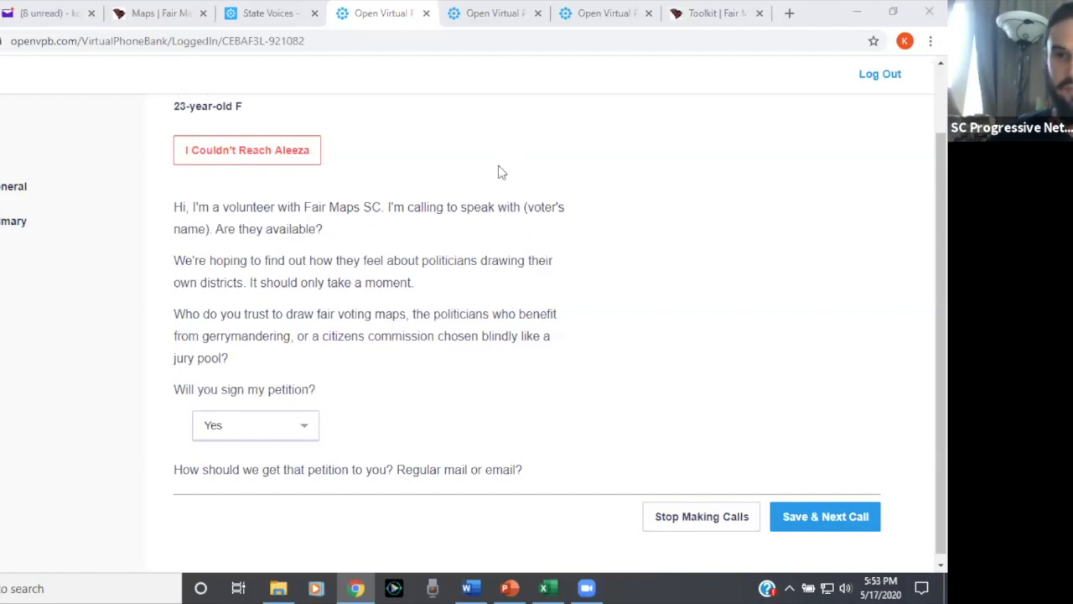